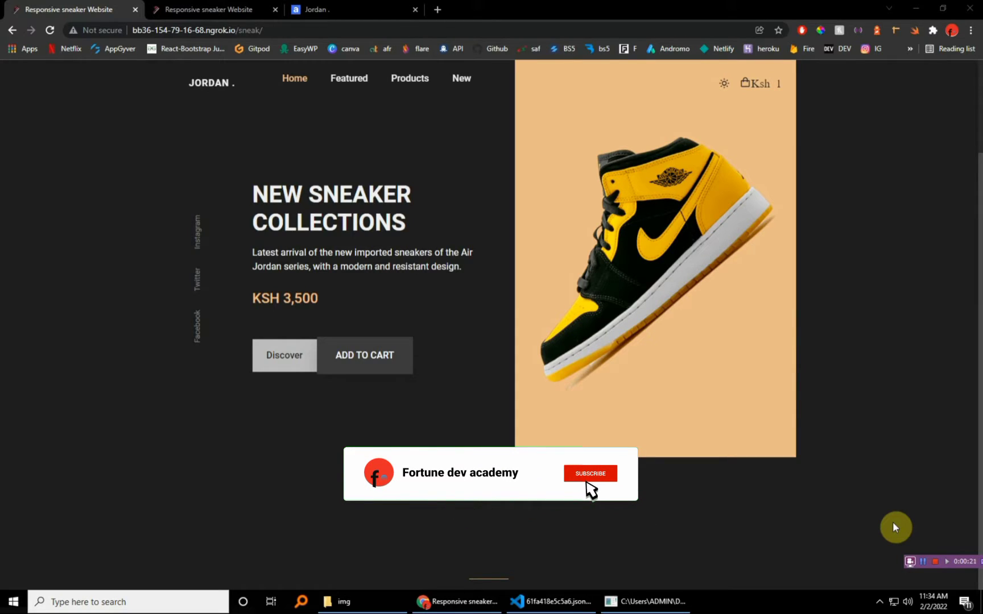
- Browse the store homepage, jumping to Featured and scrolling through the page
{"action": "left_click", "coordinate": [589, 473]}
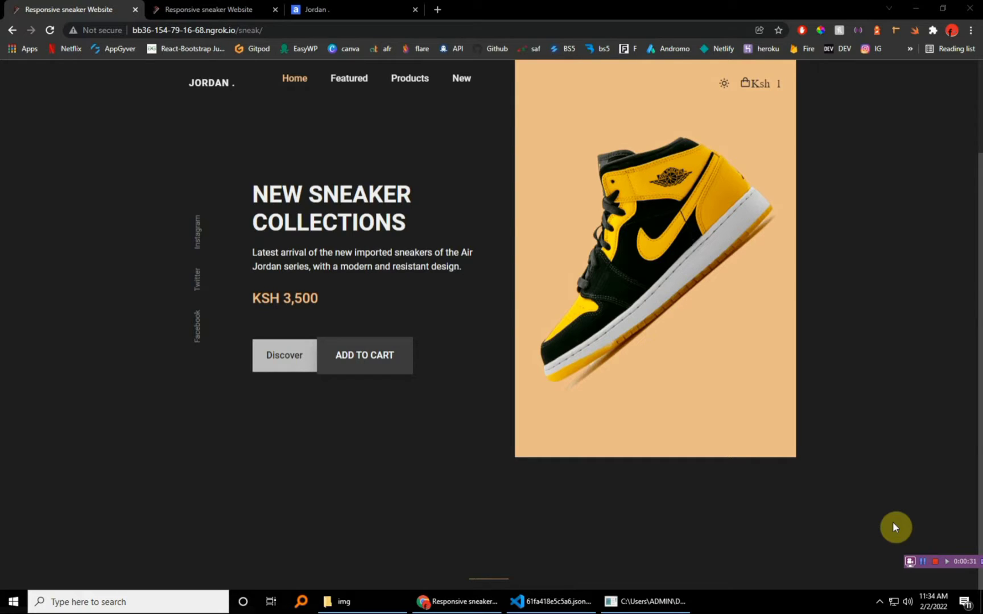
{"action": "mouse_move", "coordinate": [441, 246]}
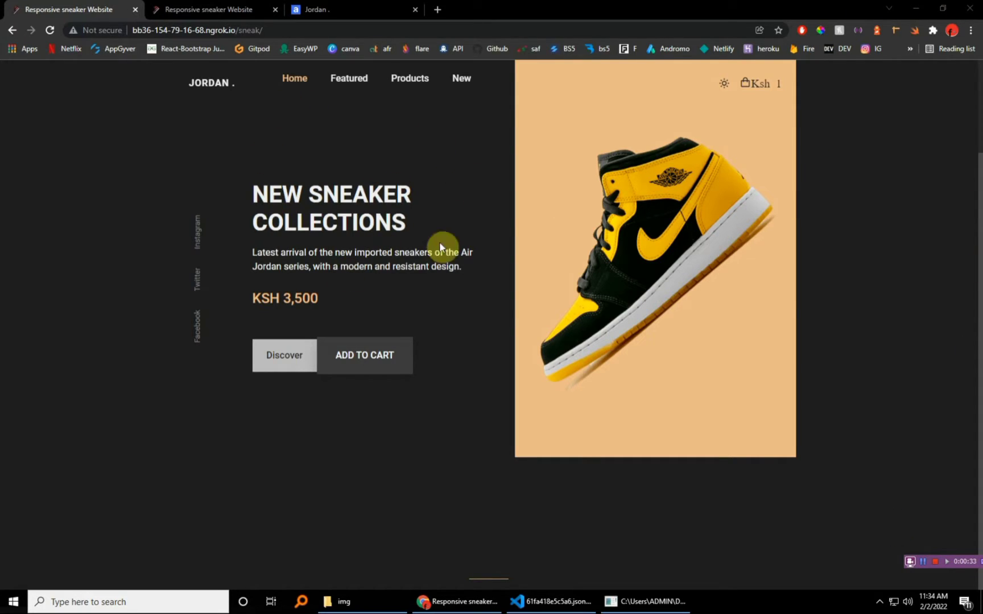
{"action": "mouse_move", "coordinate": [254, 227]}
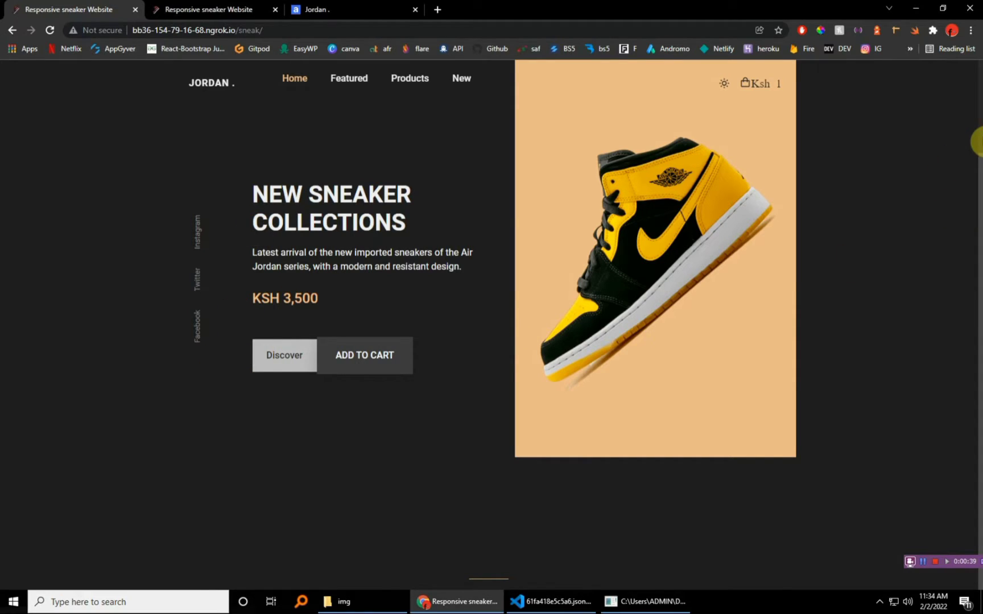
{"action": "left_click", "coordinate": [349, 78]}
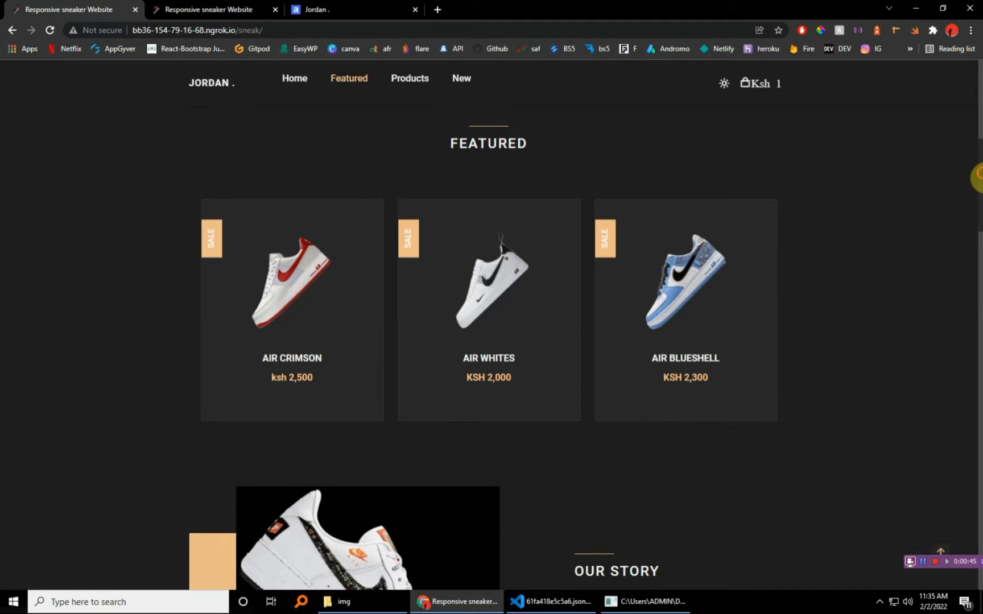
{"action": "scroll", "scroll_direction": "down", "scroll_amount": 3}
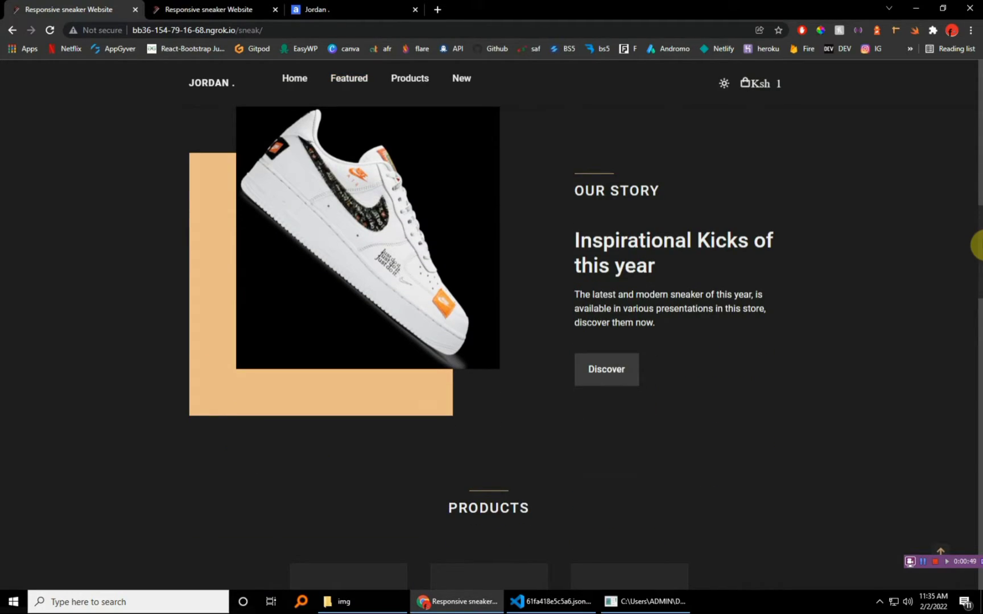
{"action": "scroll", "scroll_direction": "down", "scroll_amount": 3}
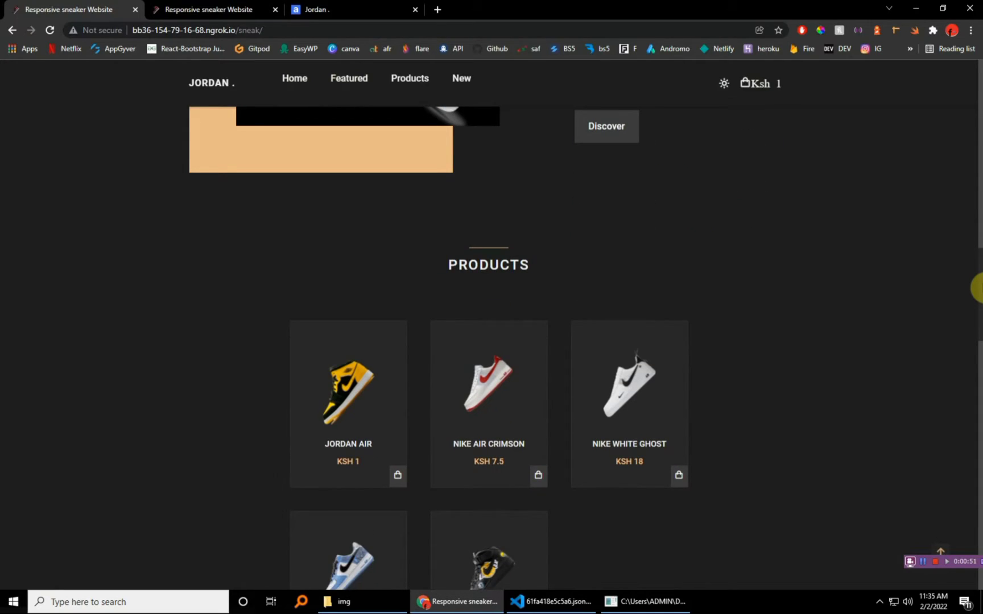
{"action": "scroll", "scroll_direction": "down", "scroll_amount": 3}
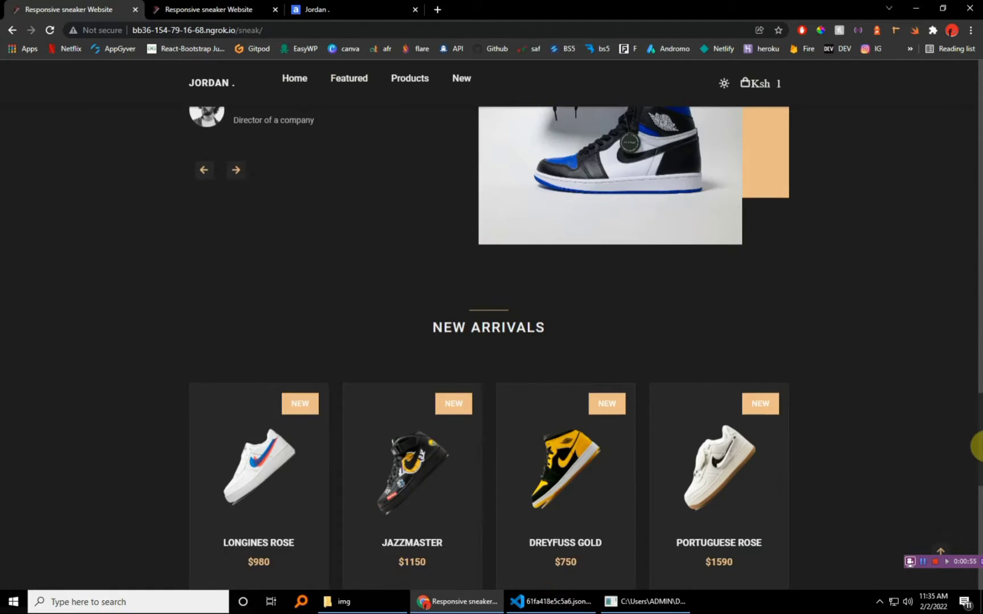
{"action": "scroll", "scroll_direction": "down", "scroll_amount": 3}
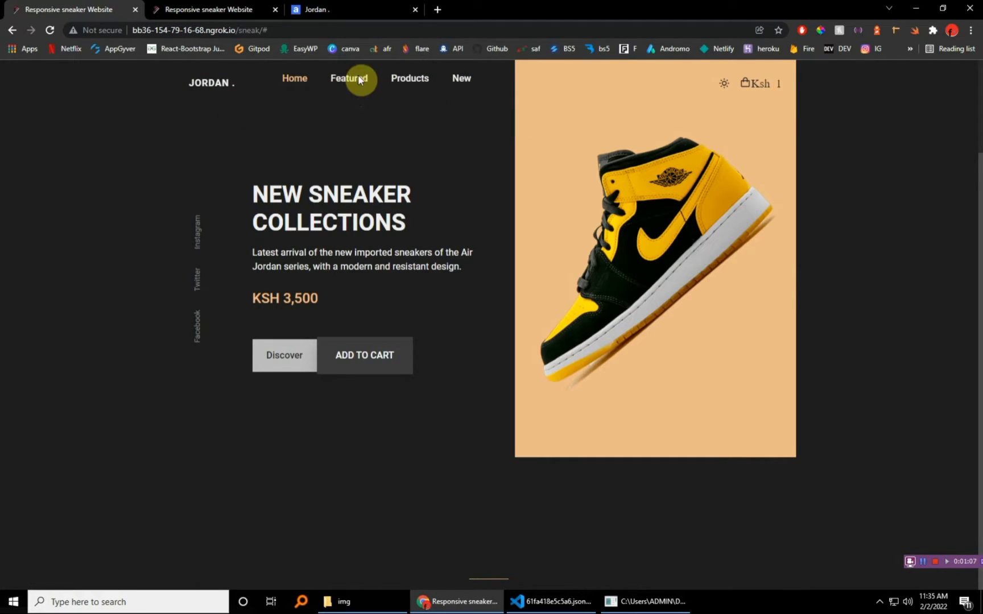
- Use the navbar links to visit Featured, then Products, then return Home
{"action": "left_click", "coordinate": [348, 79]}
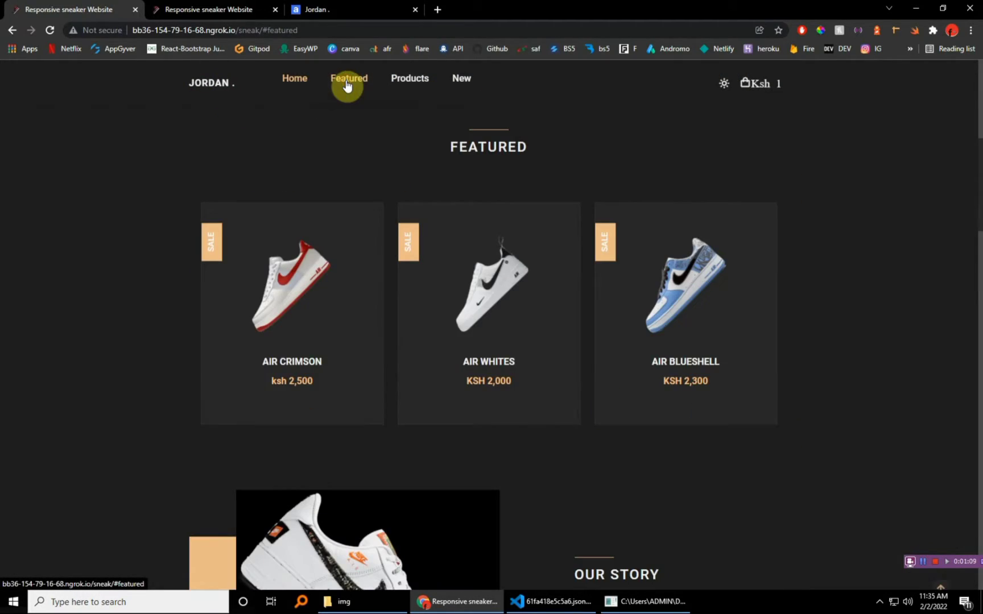
{"action": "left_click", "coordinate": [409, 77]}
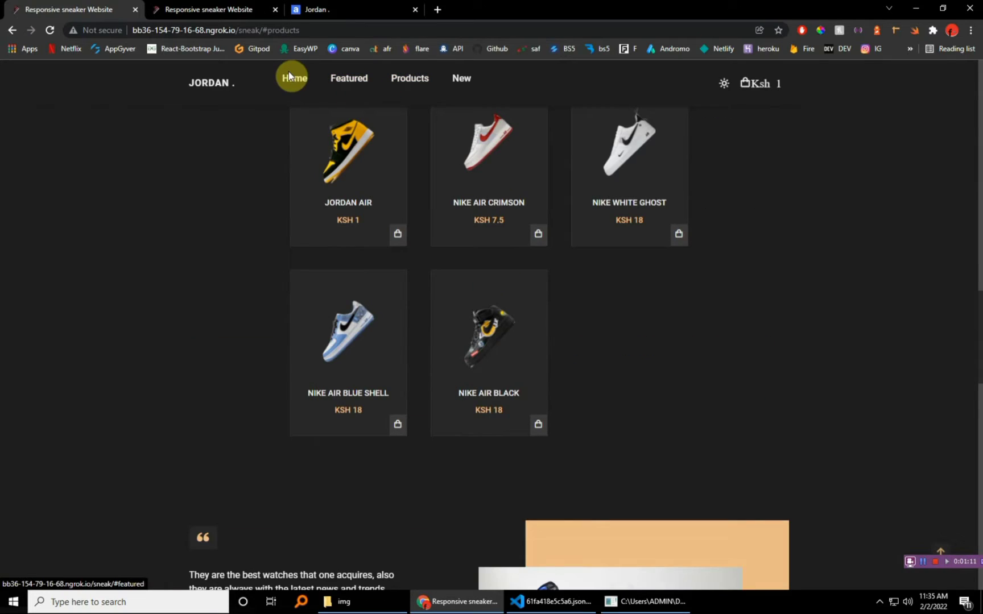
{"action": "left_click", "coordinate": [294, 78]}
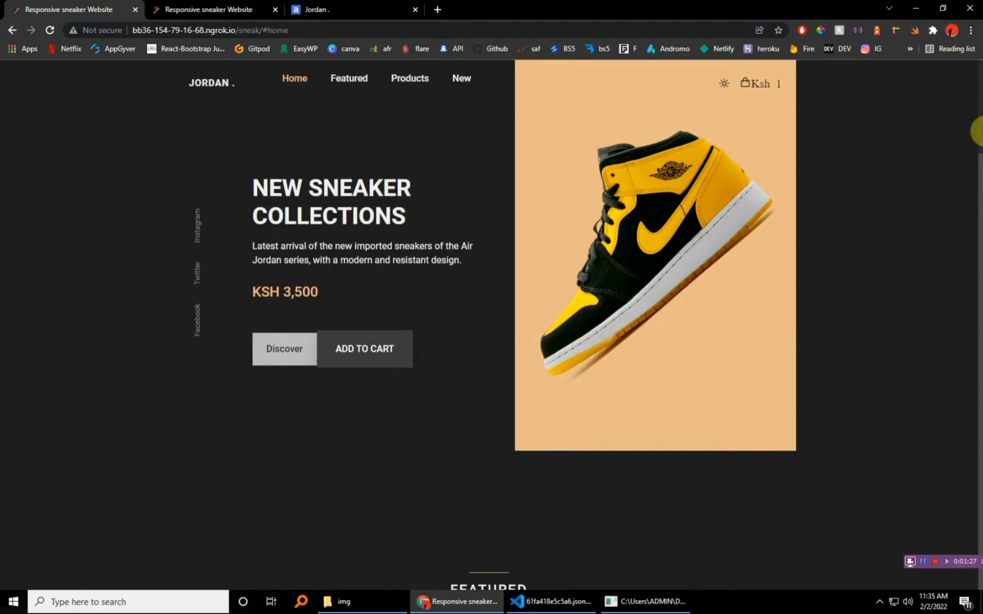
- Add Air Whites to the cart, raising the total to Ksh 37, and scroll to Products
{"action": "scroll", "scroll_direction": "down", "scroll_amount": 3}
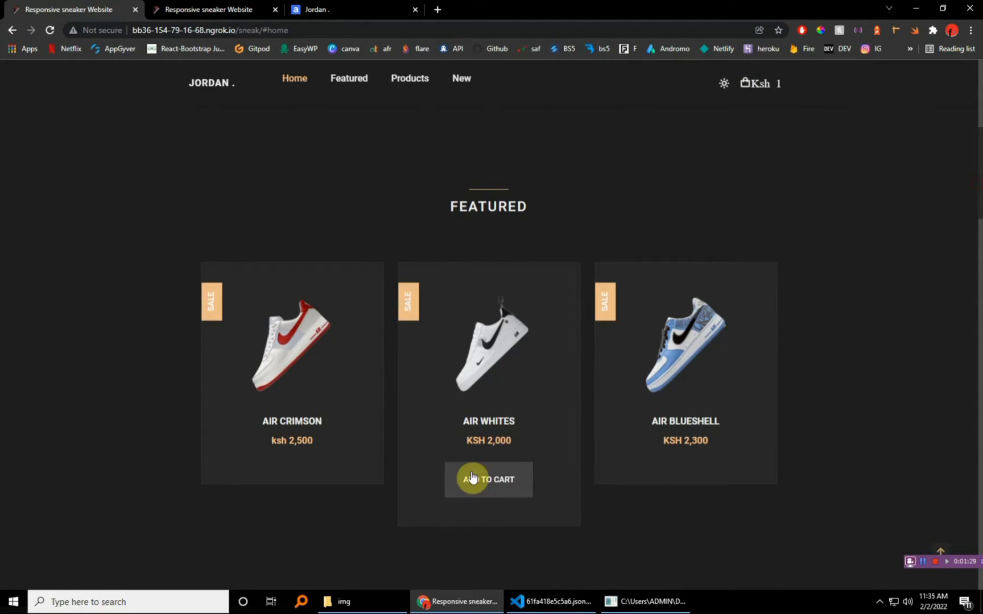
{"action": "left_click", "coordinate": [488, 480]}
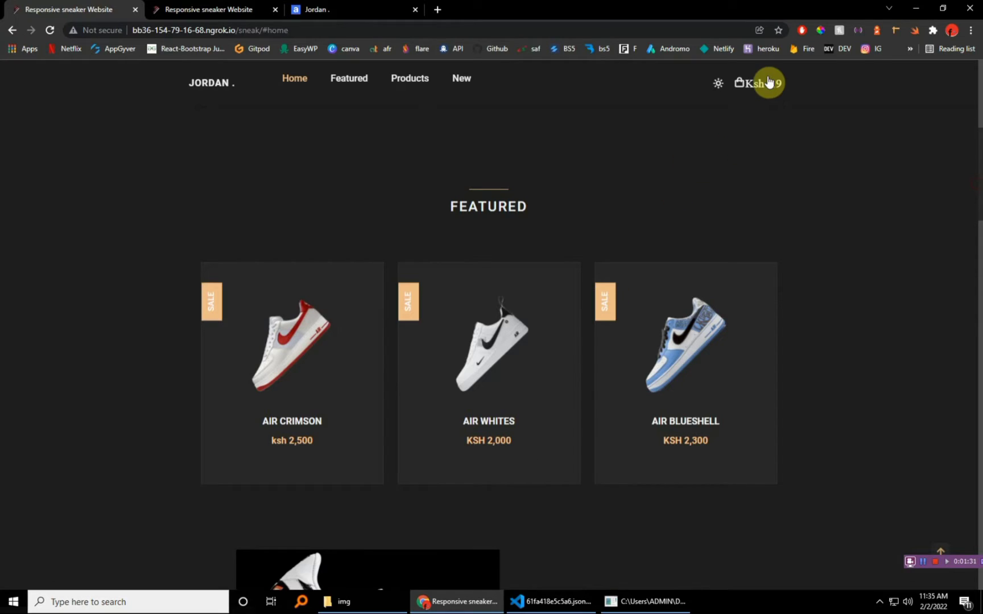
{"action": "left_click", "coordinate": [684, 480]}
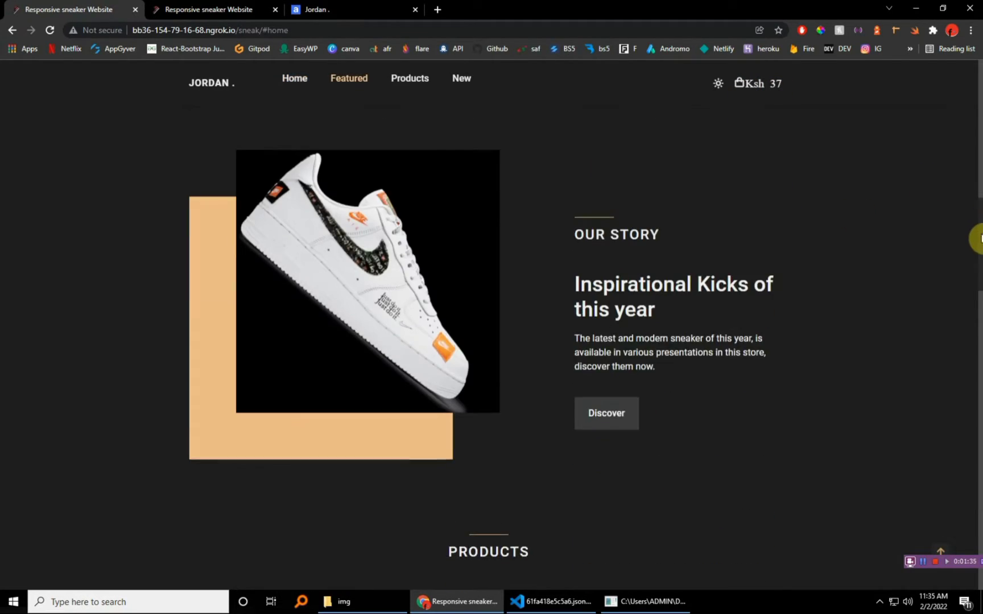
{"action": "scroll", "scroll_direction": "down", "scroll_amount": 3}
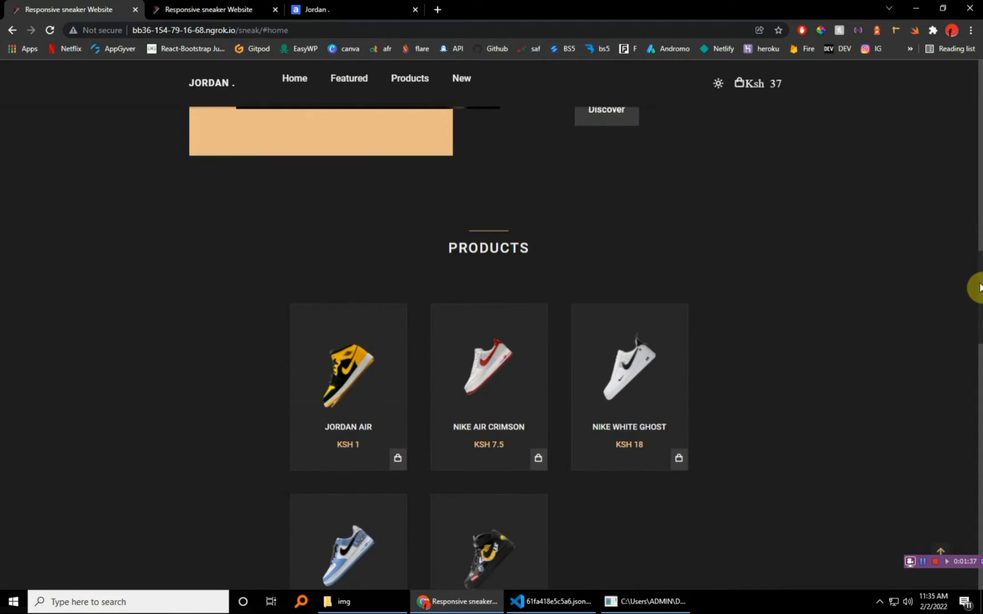
{"action": "scroll", "scroll_direction": "down", "scroll_amount": 3}
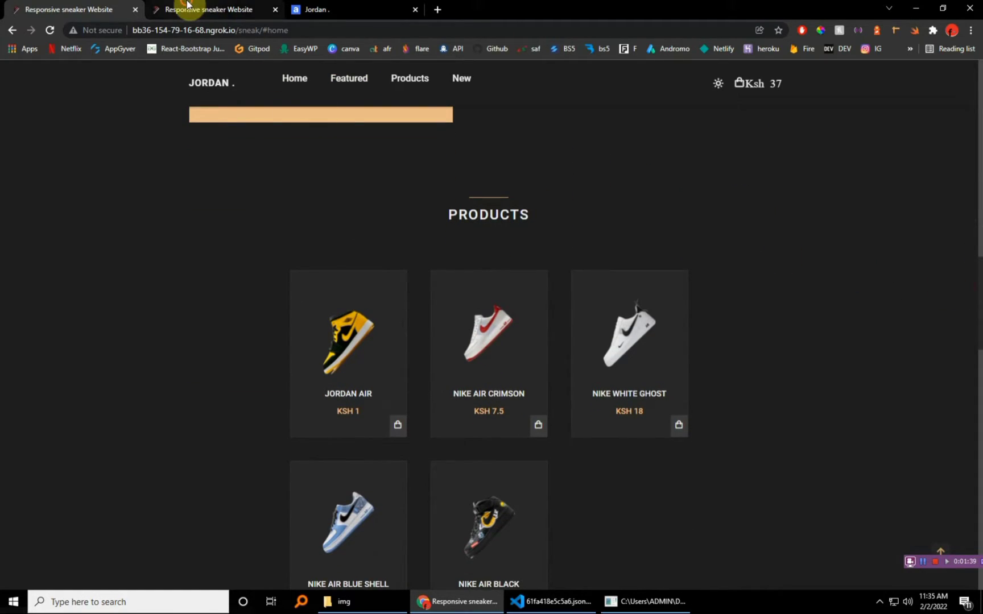
- View the hosted jordan-mpesa store in phone-sized preview, scrolling down to Featured sneakers
{"action": "left_click", "coordinate": [207, 9]}
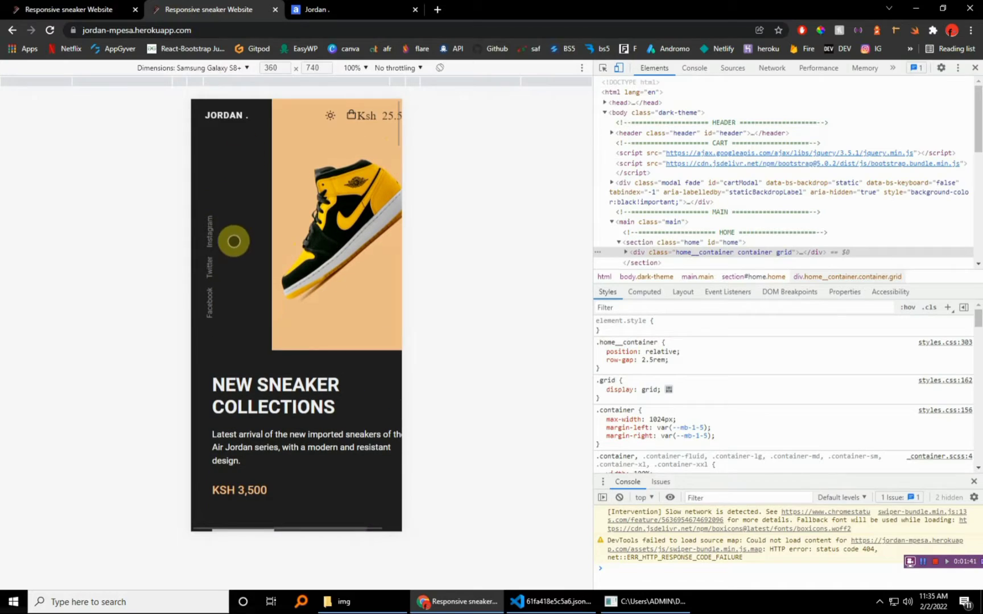
{"action": "scroll", "scroll_direction": "down", "scroll_amount": 3}
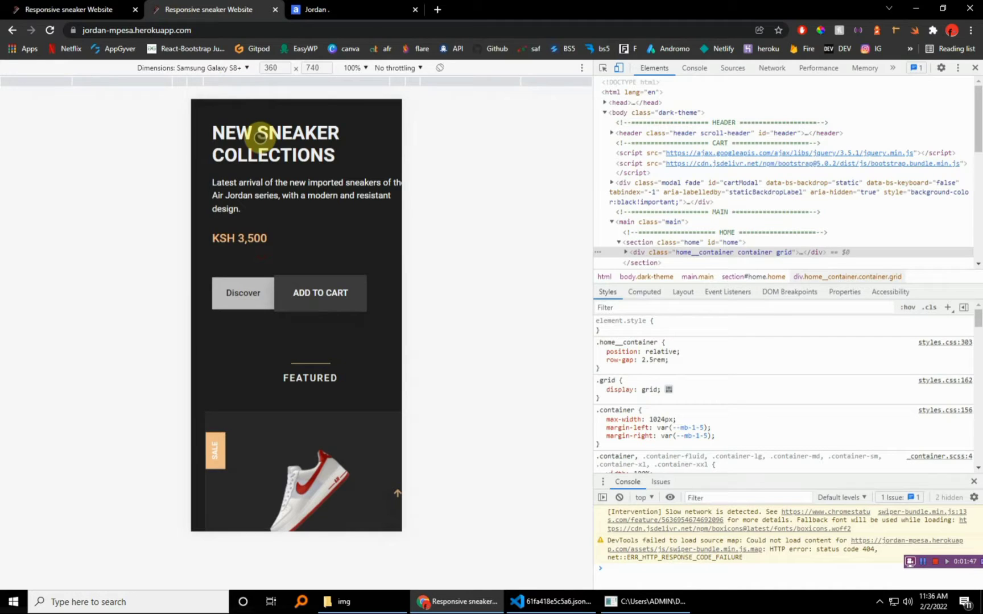
{"action": "scroll", "scroll_direction": "down", "scroll_amount": 3}
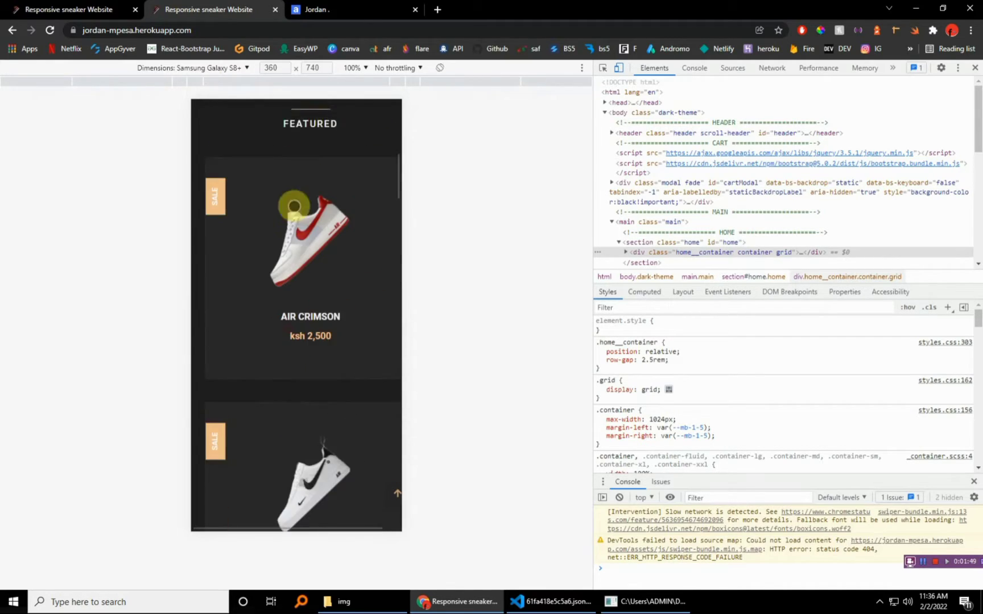
{"action": "scroll", "scroll_direction": "down", "scroll_amount": 3}
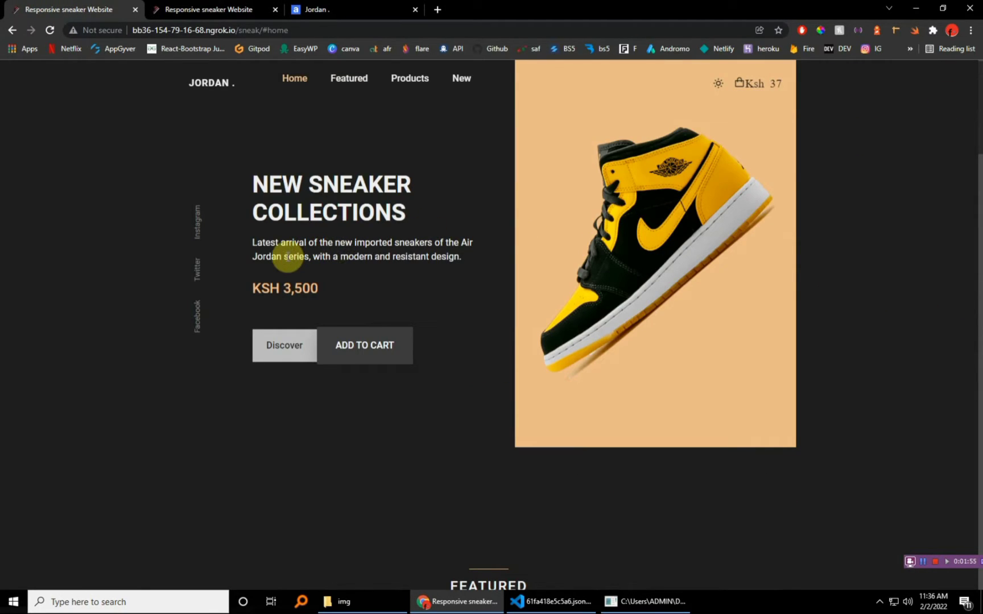
{"action": "mouse_move", "coordinate": [462, 136]}
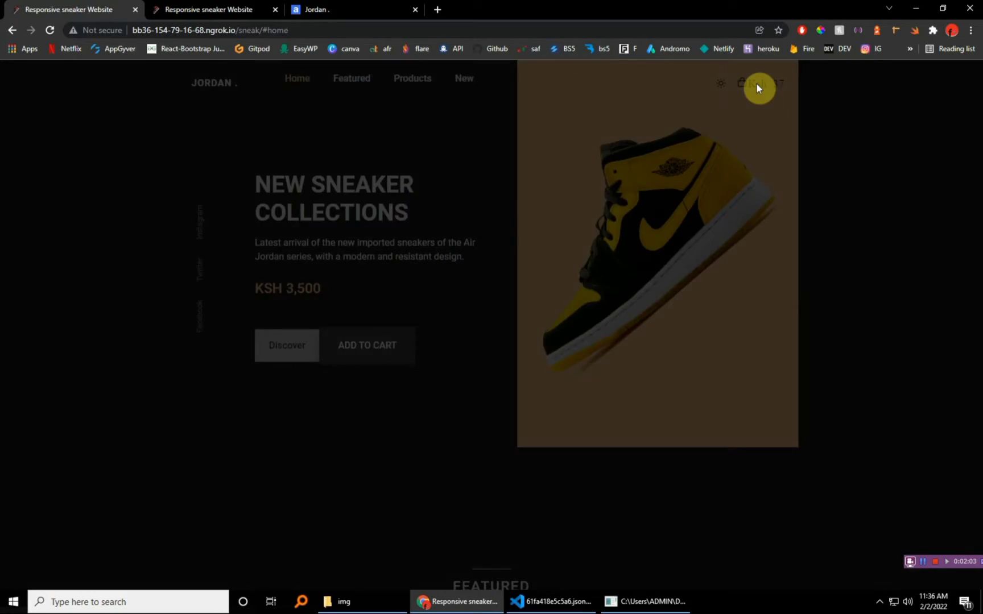
- Remove Nike Air Blue Shell from the cart and check Nike white Ghost's quantity
{"action": "left_click", "coordinate": [758, 82]}
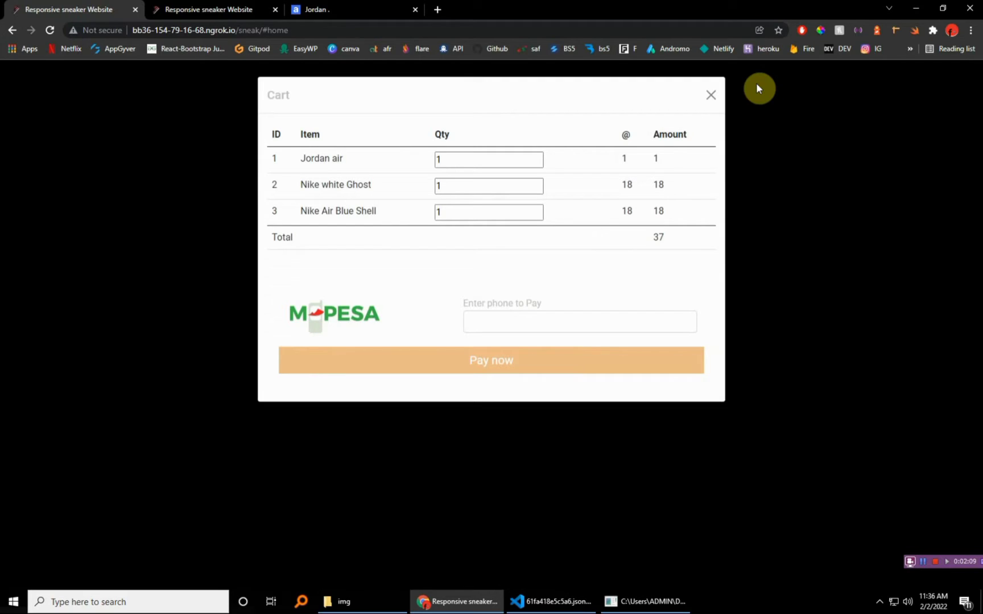
{"action": "mouse_move", "coordinate": [642, 85]}
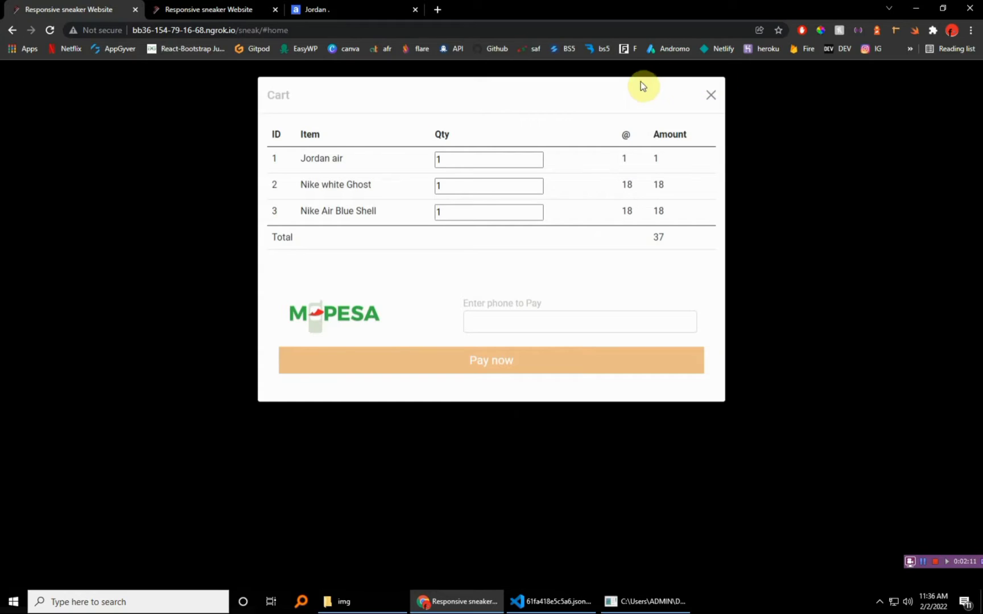
{"action": "left_click", "coordinate": [488, 212]}
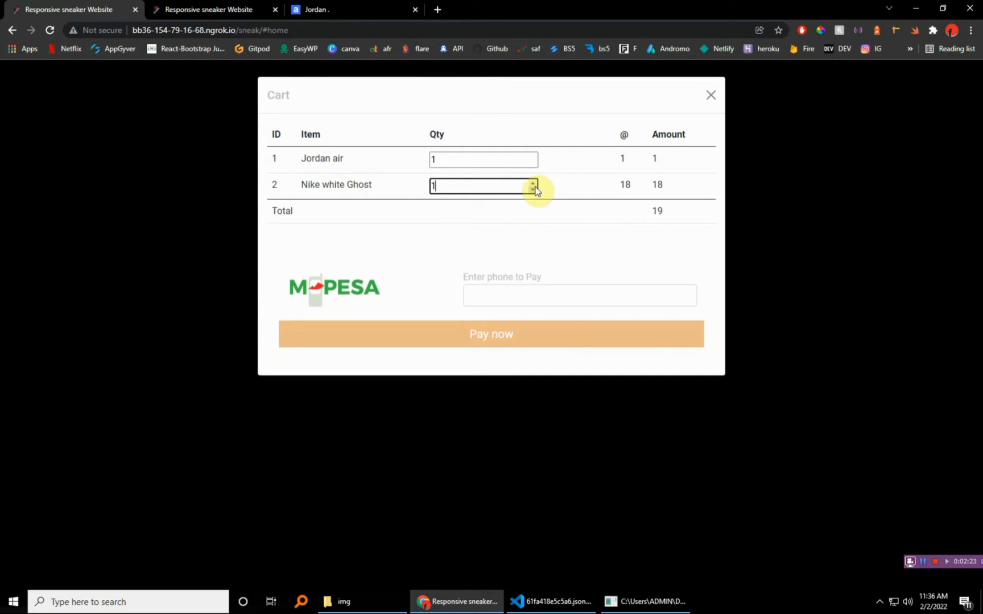
{"action": "left_click", "coordinate": [533, 182]}
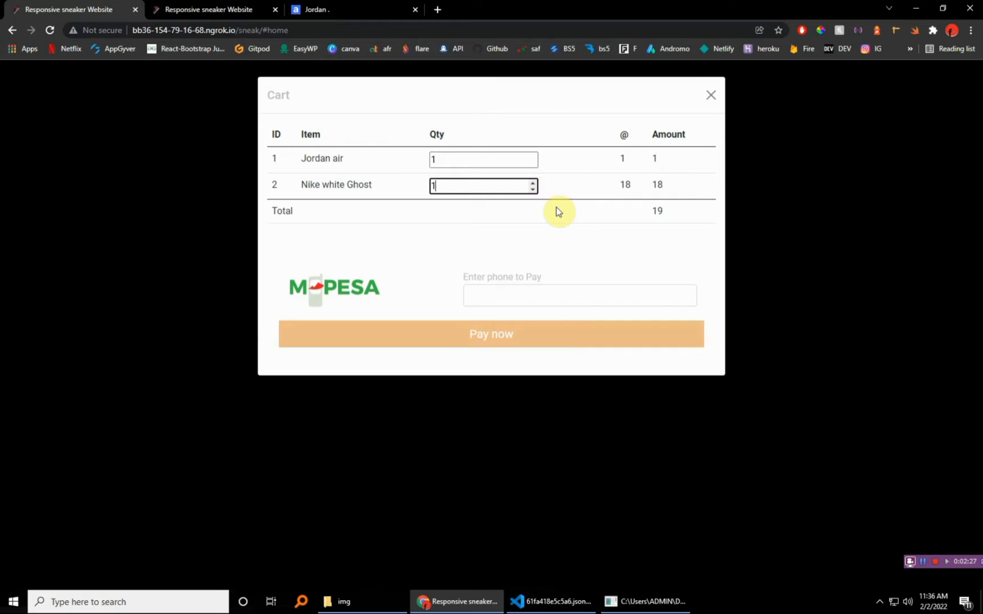
{"action": "mouse_move", "coordinate": [521, 294]}
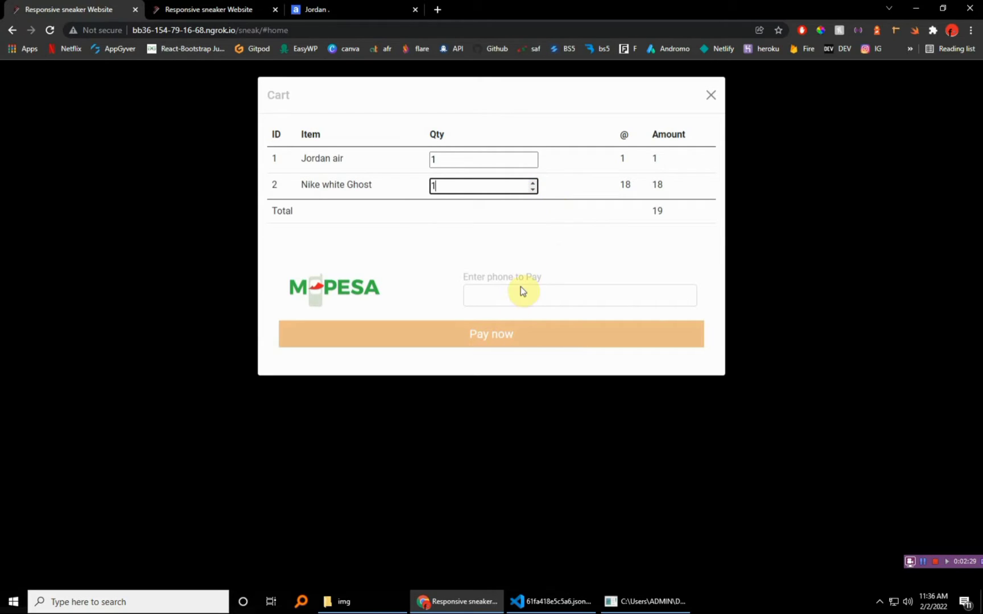
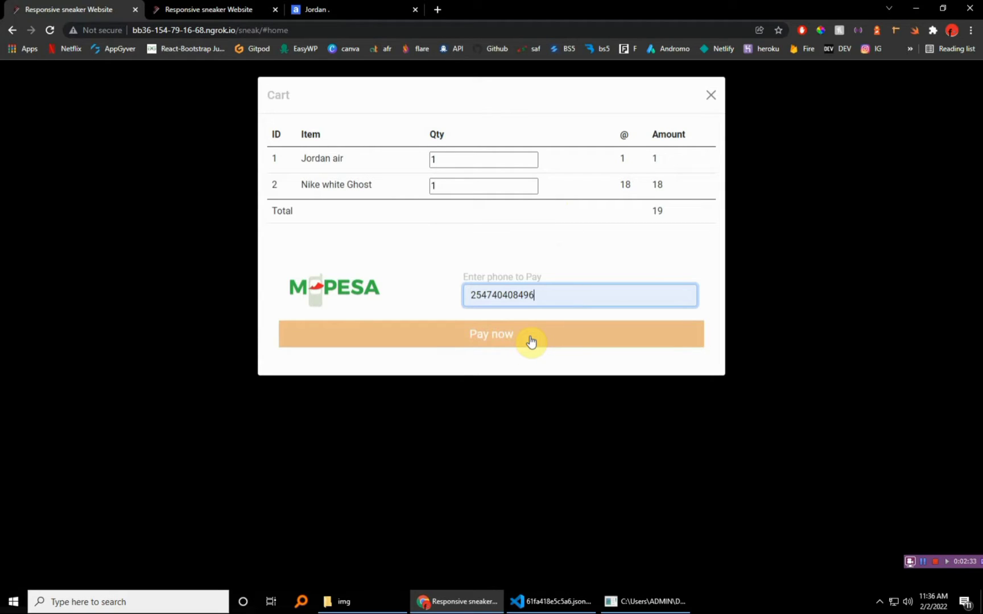
{"action": "left_click", "coordinate": [491, 333]}
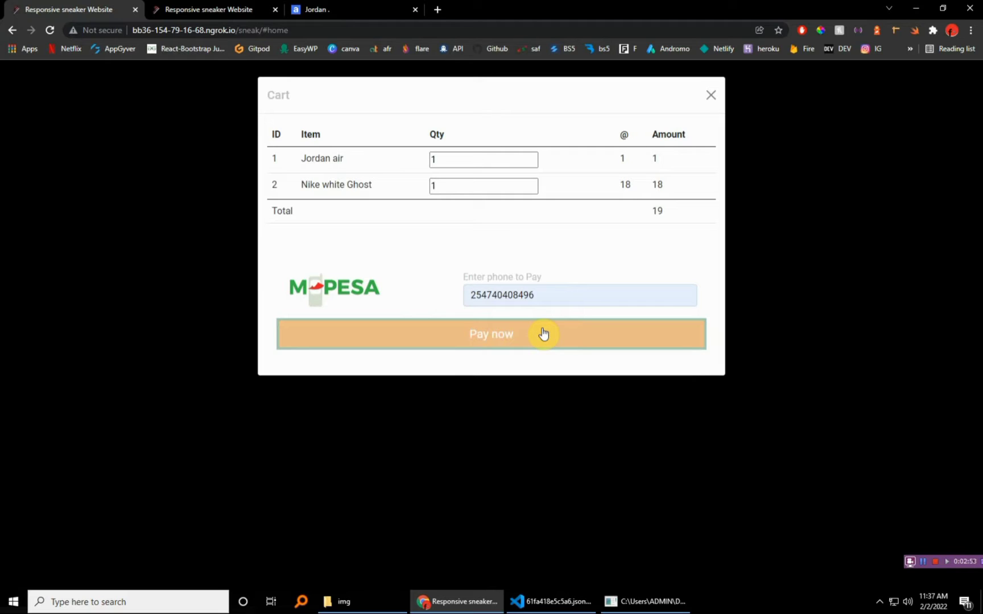
{"action": "left_click", "coordinate": [491, 334]}
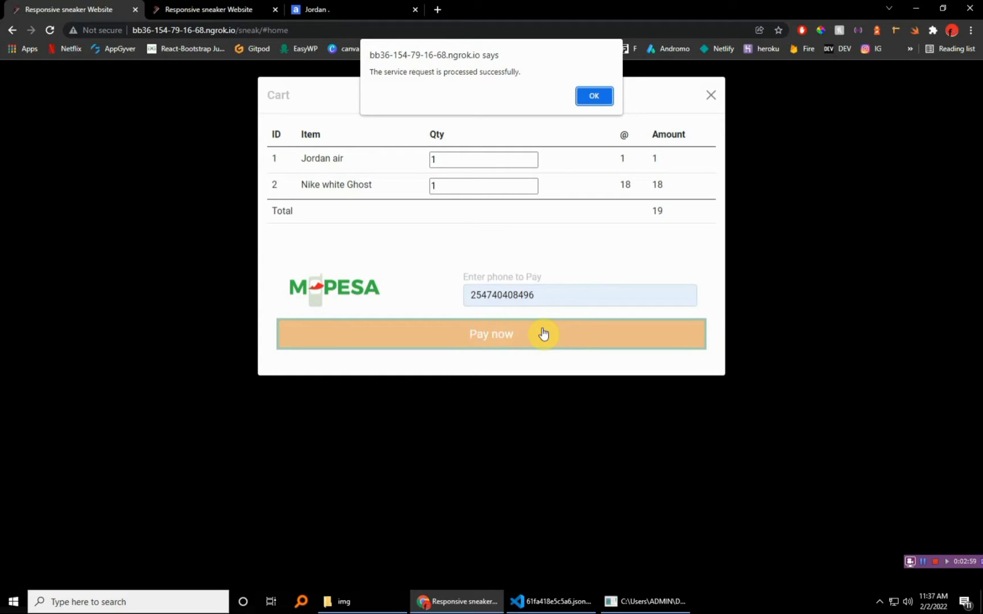
{"action": "mouse_move", "coordinate": [540, 295]}
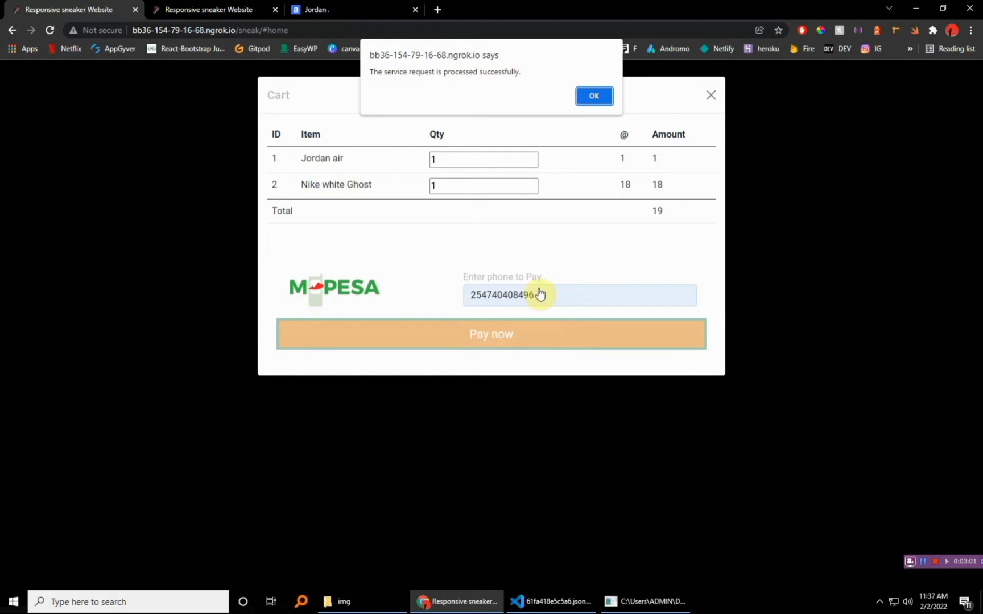
{"action": "left_click", "coordinate": [594, 95]}
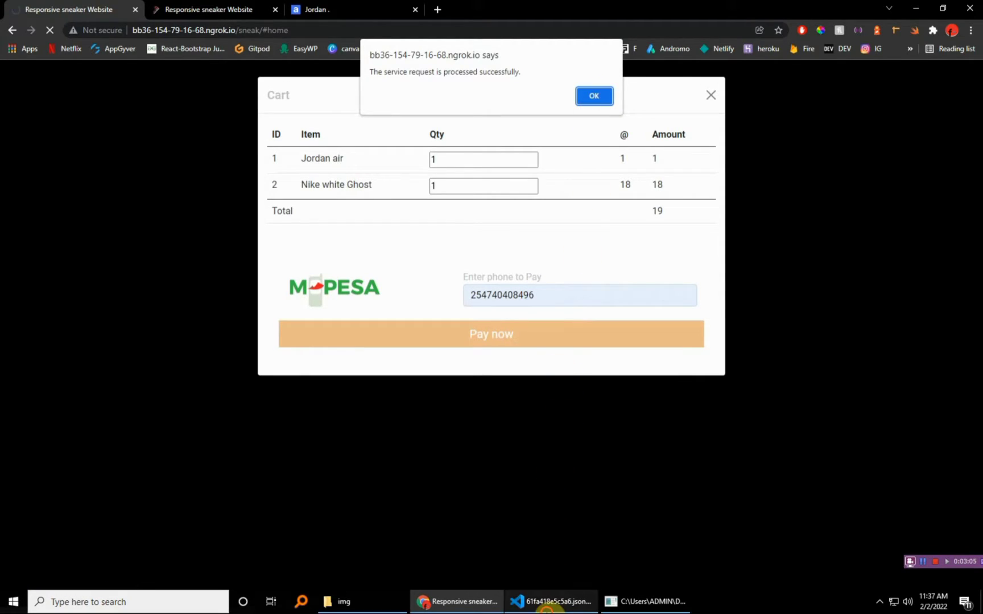
{"action": "left_click", "coordinate": [550, 602]}
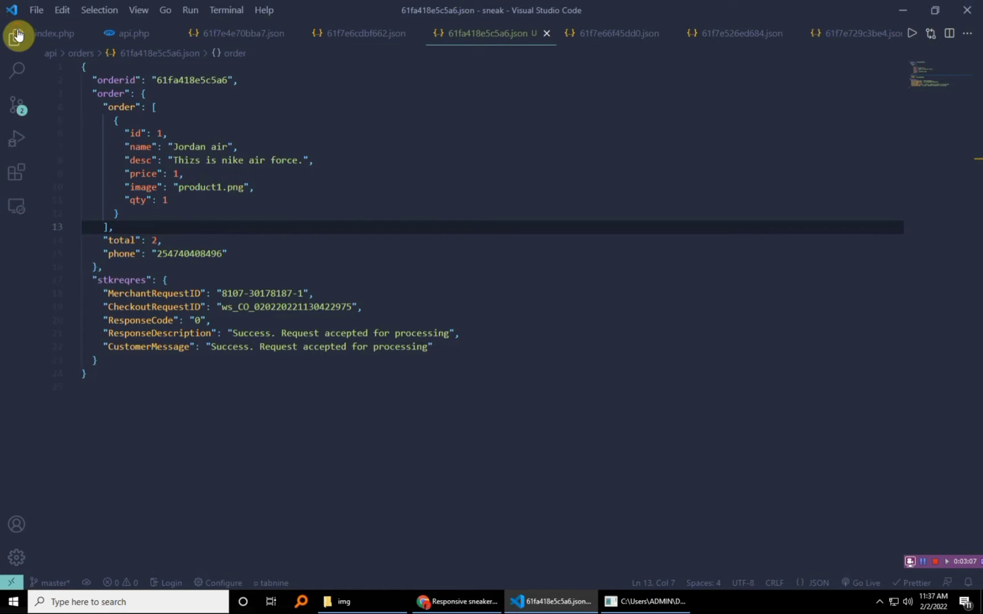
- Open api/orders/61fa42a704809.json and review Jordan air, Nike white Ghost, total and stkreqres response
{"action": "left_click", "coordinate": [17, 37]}
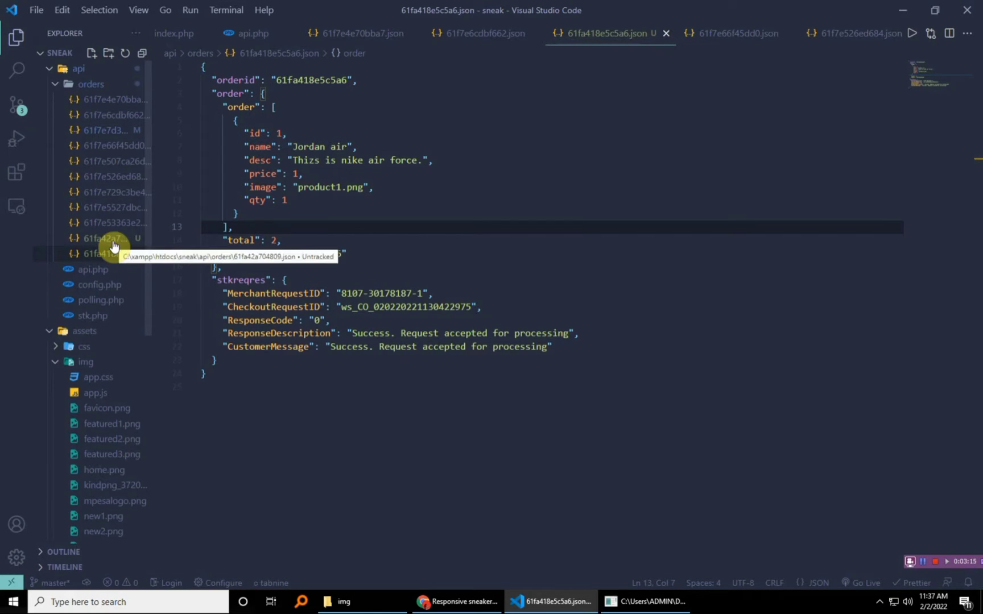
{"action": "left_click", "coordinate": [107, 238]}
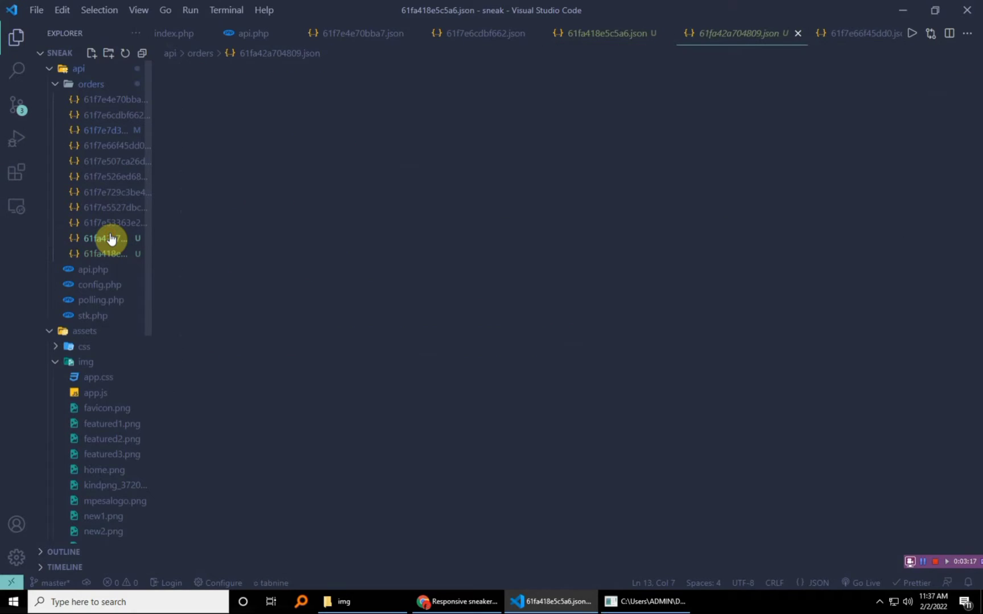
{"action": "left_click", "coordinate": [106, 238]}
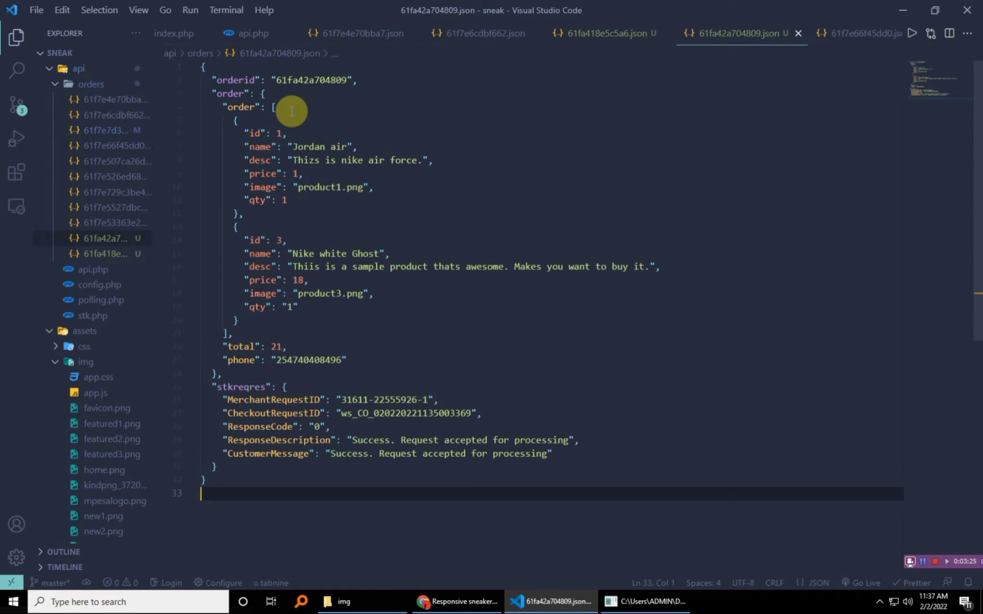
{"action": "mouse_move", "coordinate": [307, 142]}
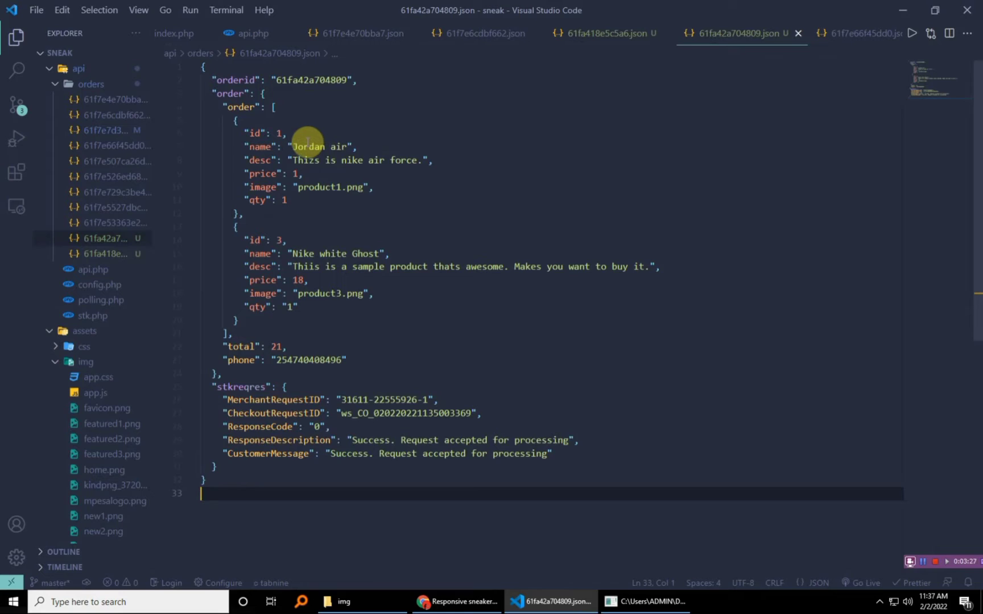
{"action": "left_click", "coordinate": [286, 200]}
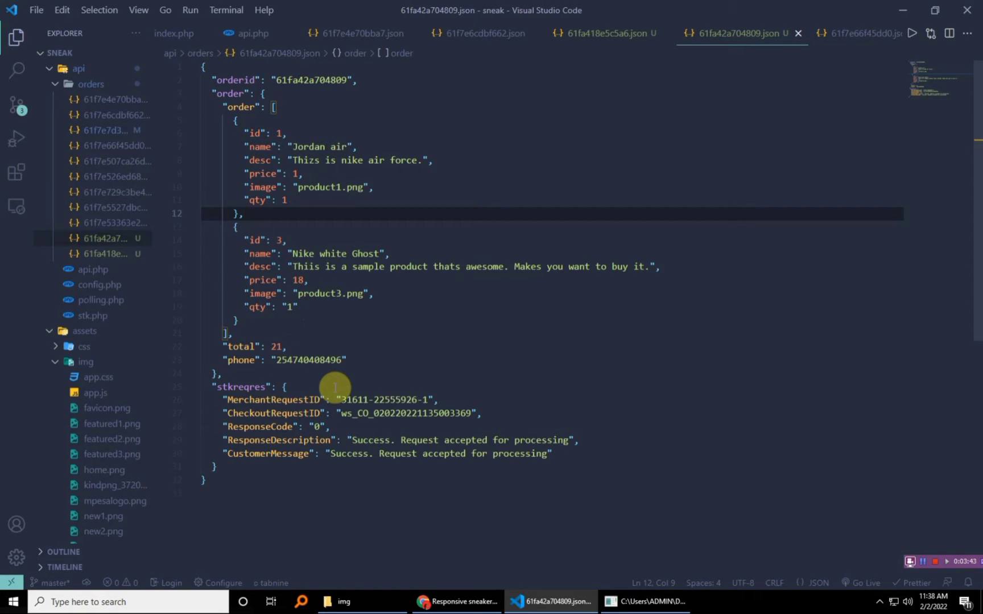
{"action": "left_click_drag", "start_coordinate": [336, 387], "coordinate": [502, 474]}
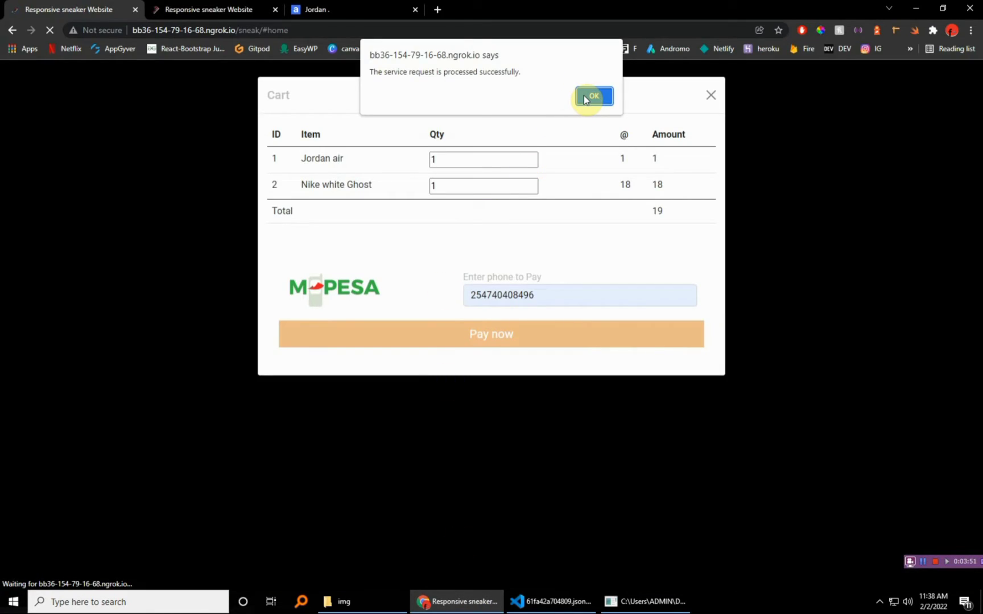
- Dismiss the M-Pesa success alert and bring up the site's image folder in File Explorer
{"action": "left_click", "coordinate": [593, 96]}
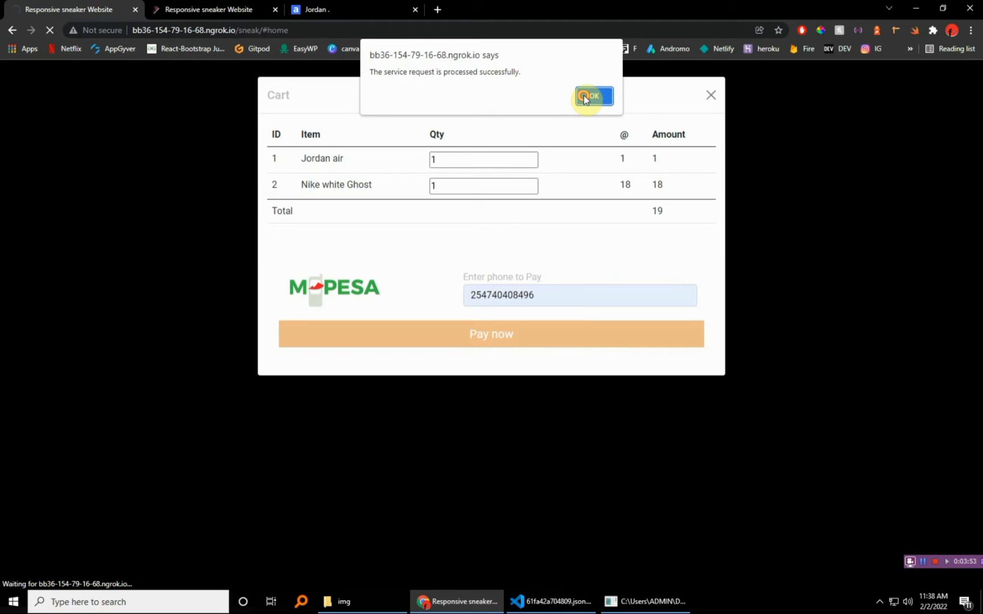
{"action": "left_click", "coordinate": [592, 96]}
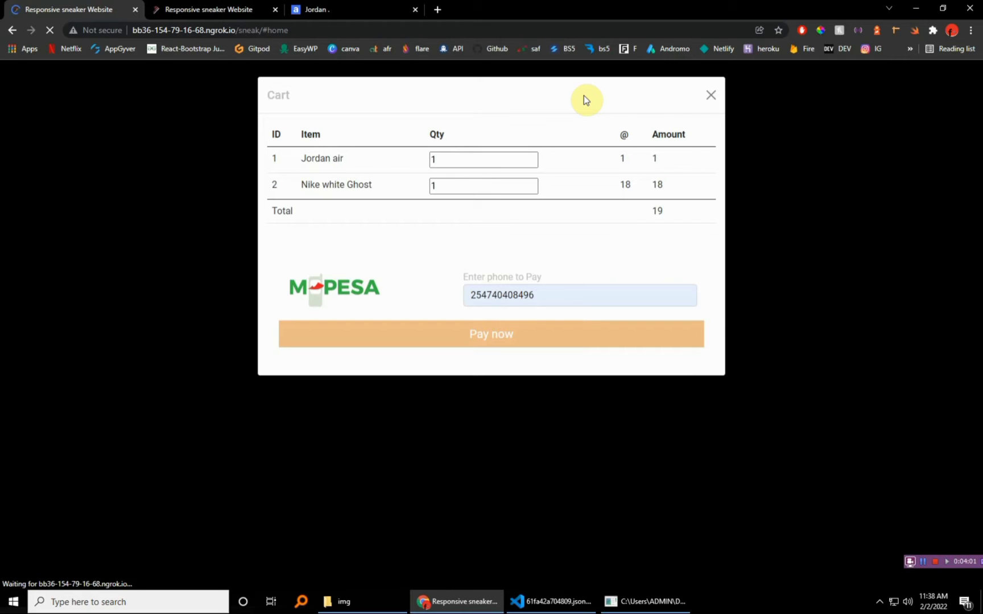
{"action": "left_click", "coordinate": [344, 602]}
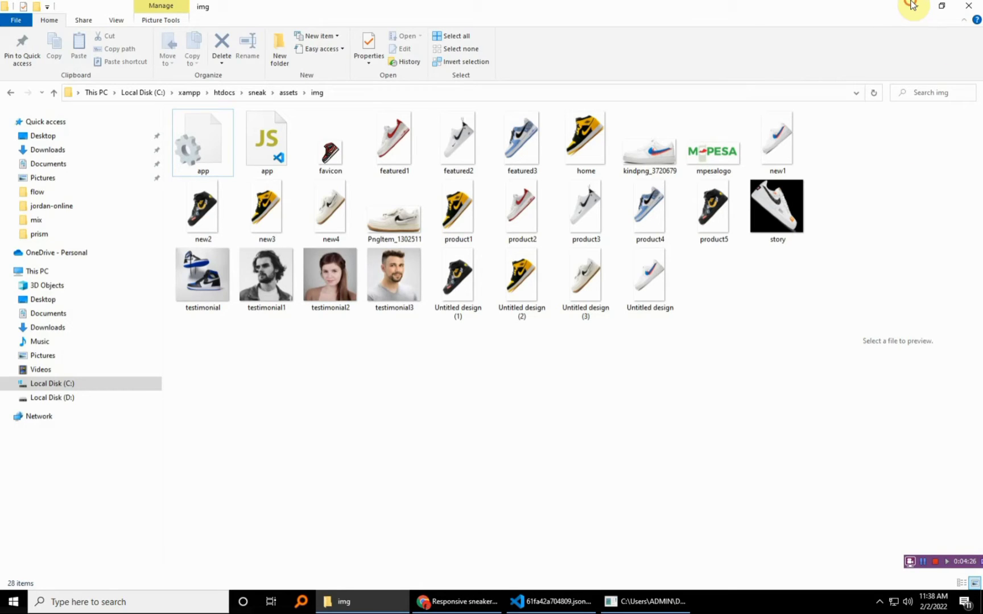
{"action": "mouse_move", "coordinate": [691, 412]}
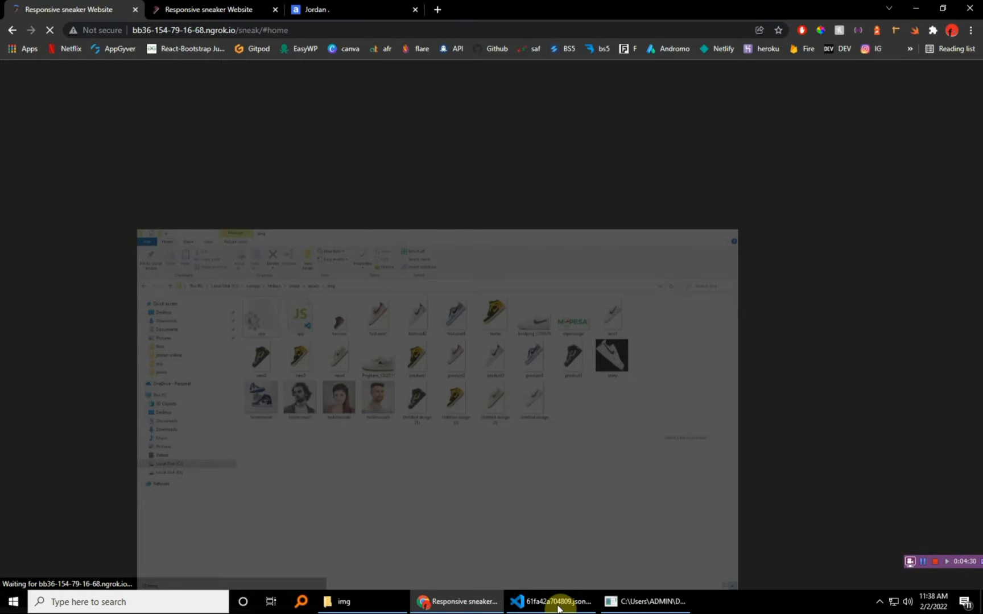
- Reopen order file 61fa42a704809.json in VS Code, then return to the sneaker site
{"action": "left_click", "coordinate": [550, 602]}
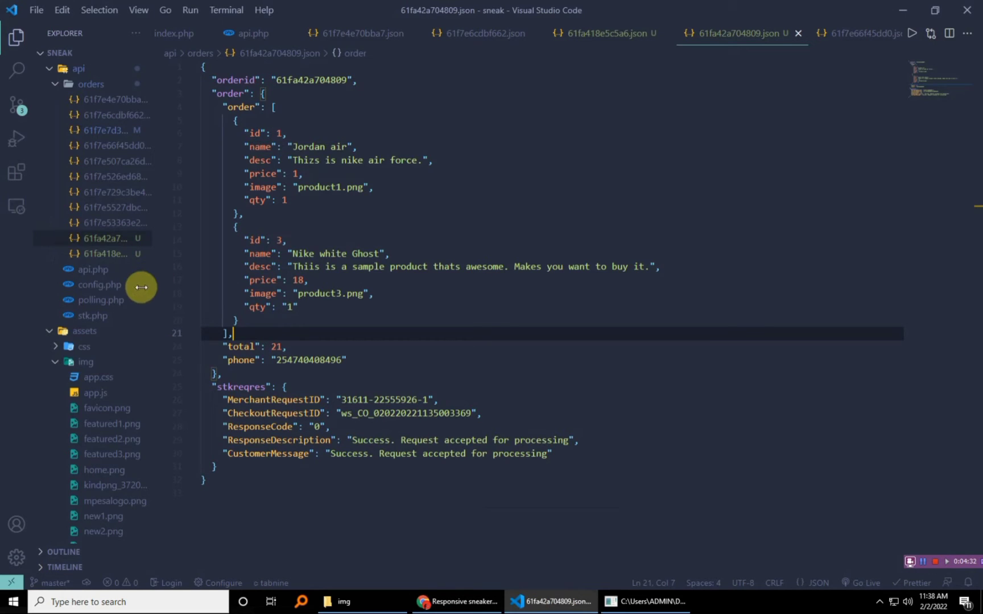
{"action": "left_click", "coordinate": [99, 285]}
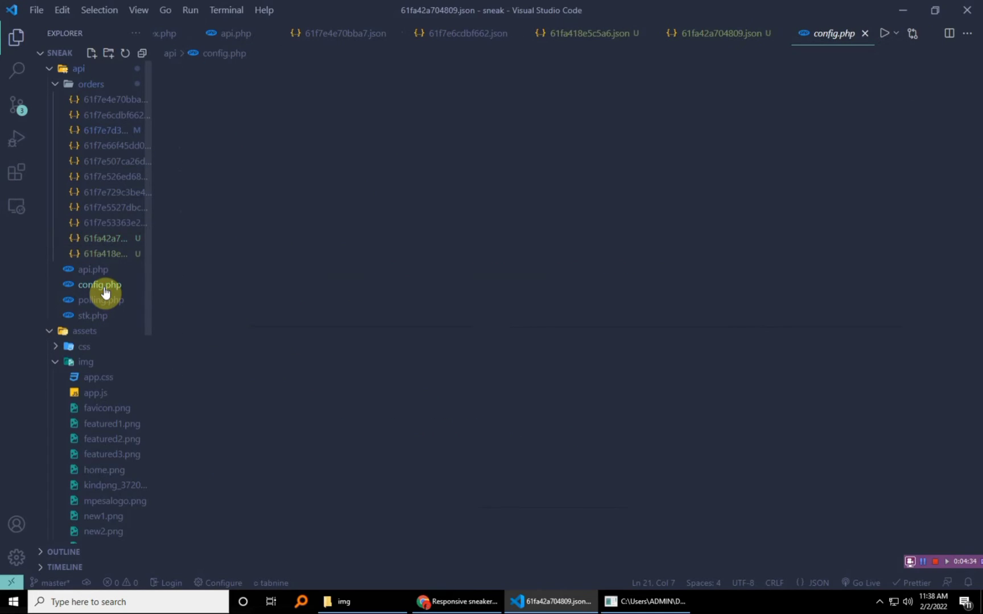
{"action": "left_click", "coordinate": [99, 284]}
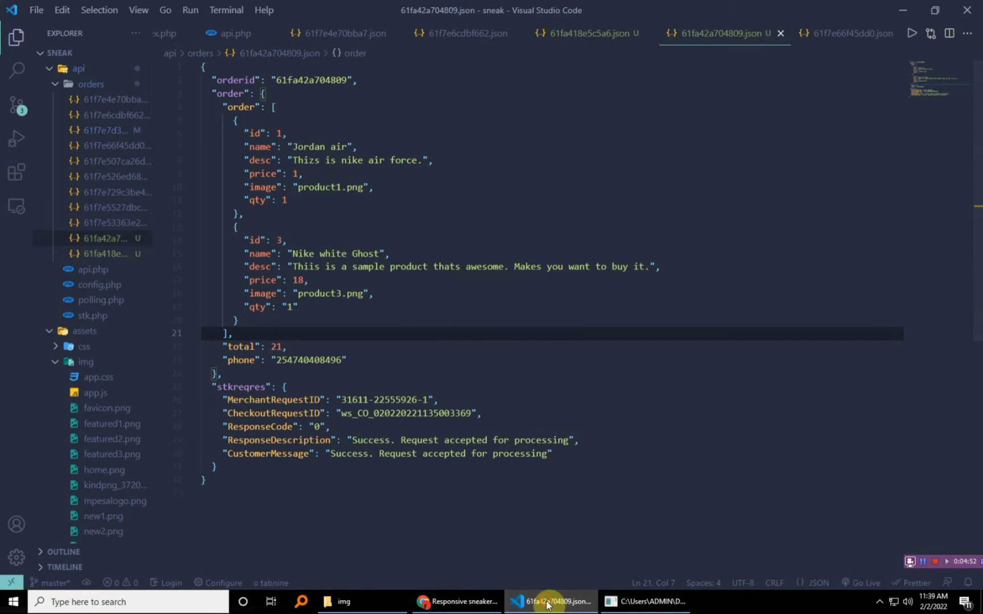
{"action": "left_click", "coordinate": [458, 602]}
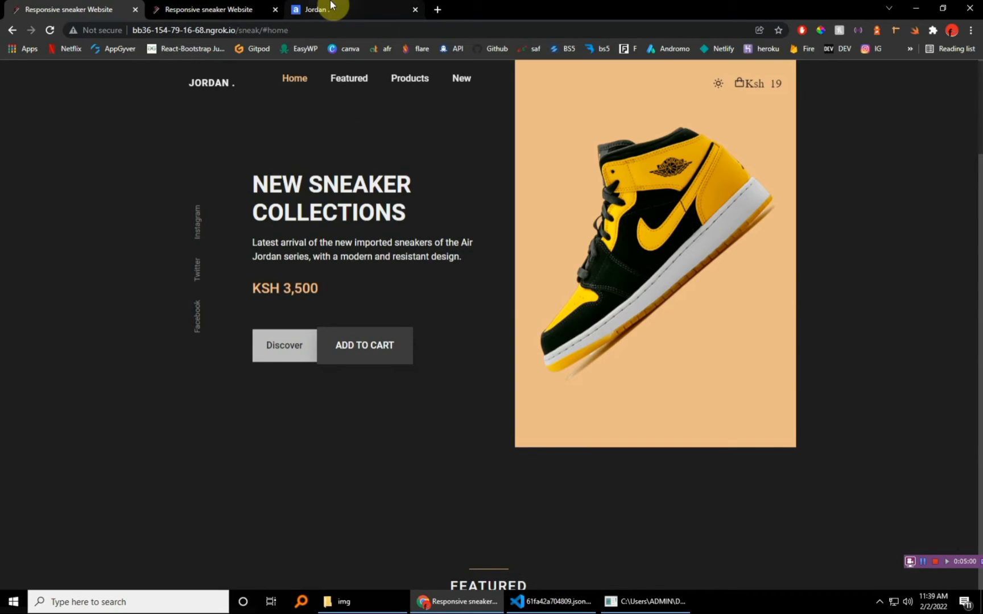
{"action": "mouse_move", "coordinate": [319, 9]}
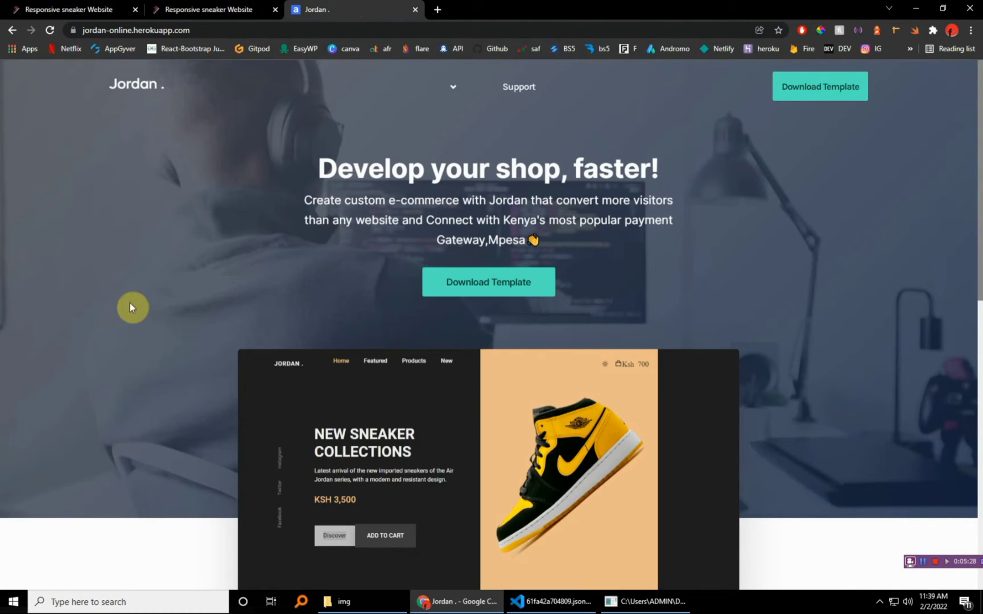
{"action": "mouse_move", "coordinate": [507, 285]}
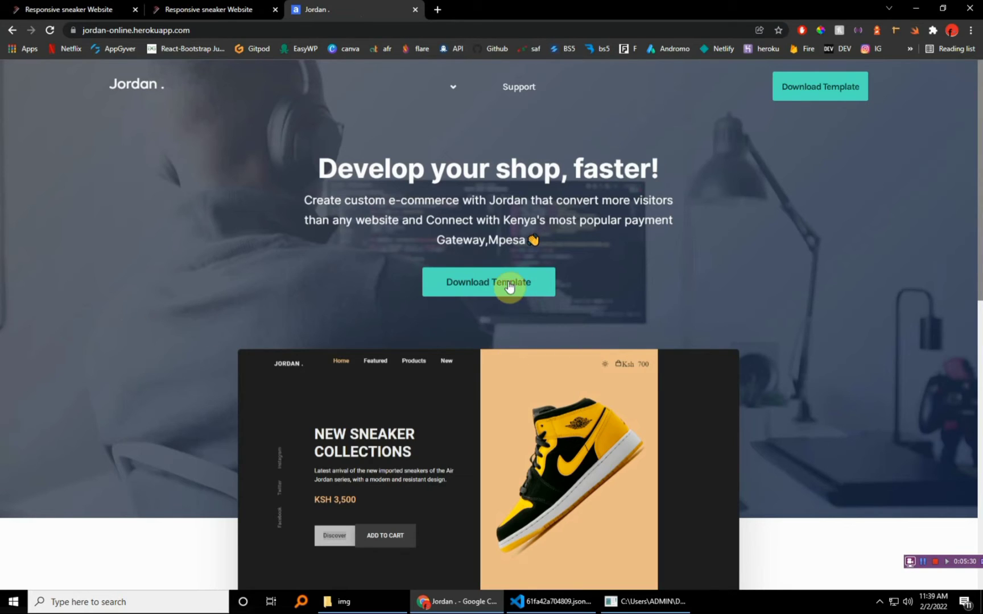
- Load the KSH 100 Buy Template payment page via the Download Template button
{"action": "left_click", "coordinate": [488, 282]}
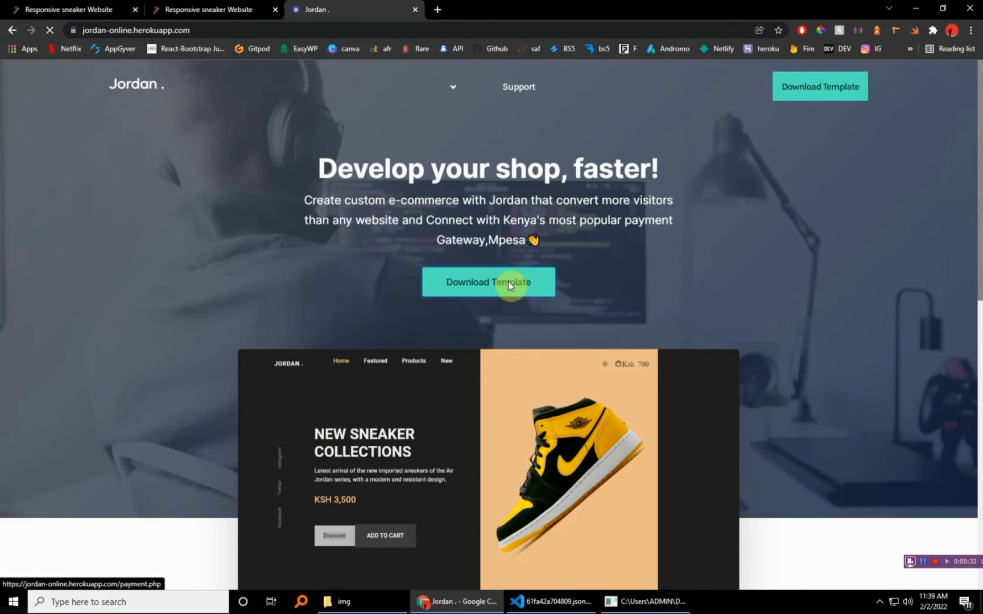
{"action": "left_click", "coordinate": [488, 282]}
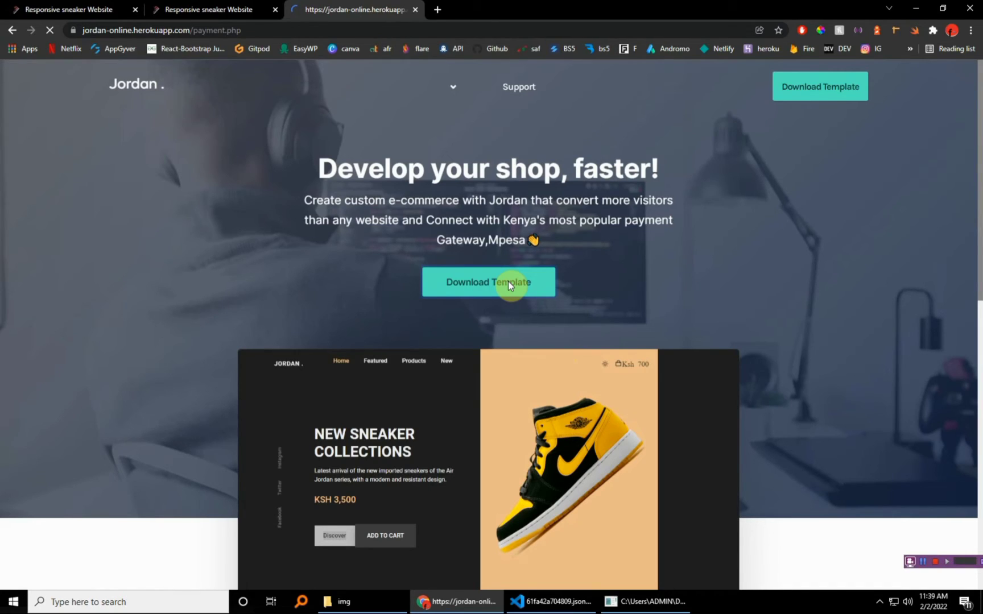
{"action": "left_click", "coordinate": [488, 282]}
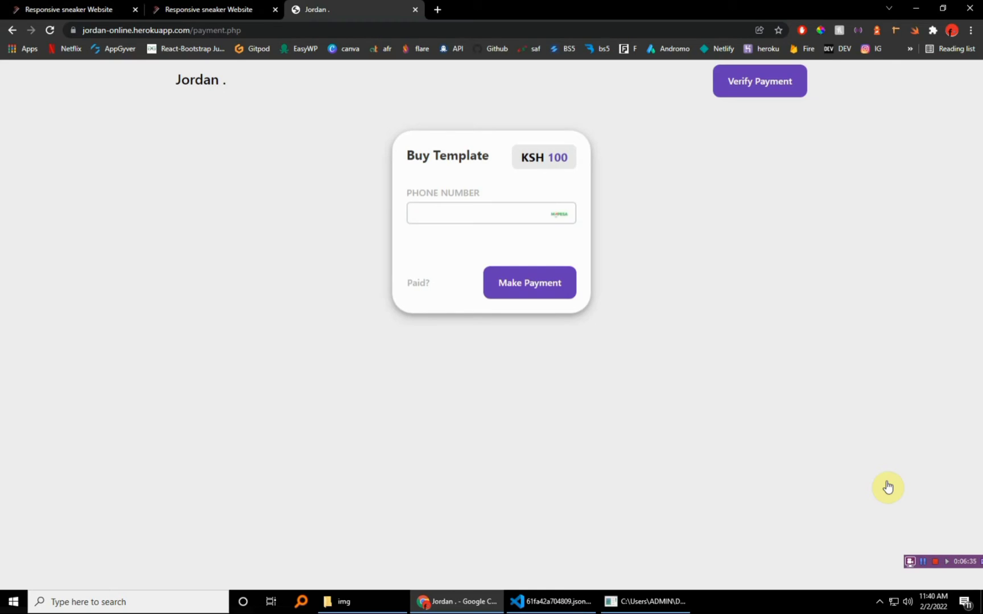
{"action": "mouse_move", "coordinate": [435, 229]}
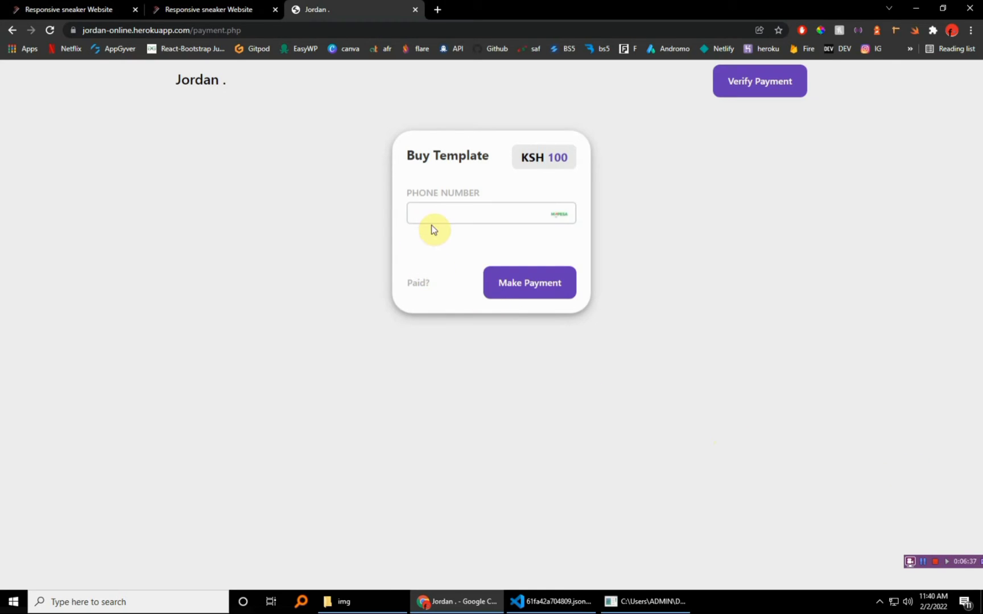
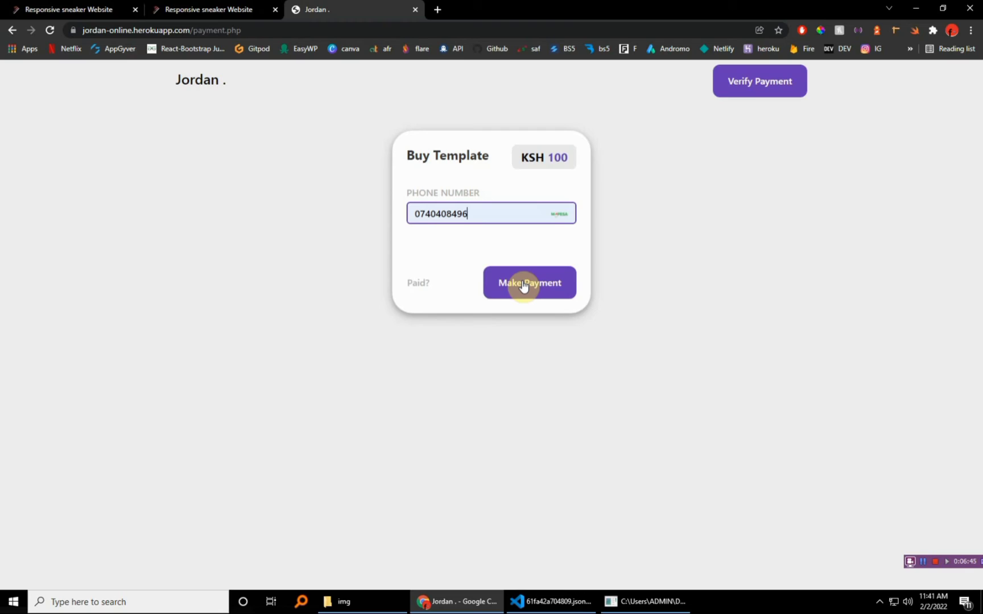
{"action": "mouse_move", "coordinate": [672, 361]}
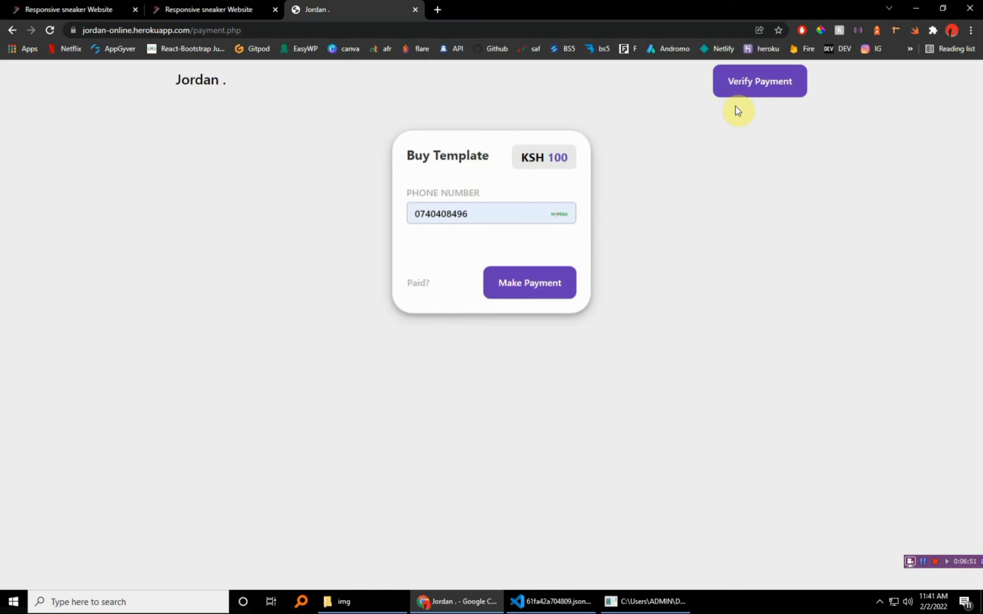
{"action": "left_click", "coordinate": [759, 80]}
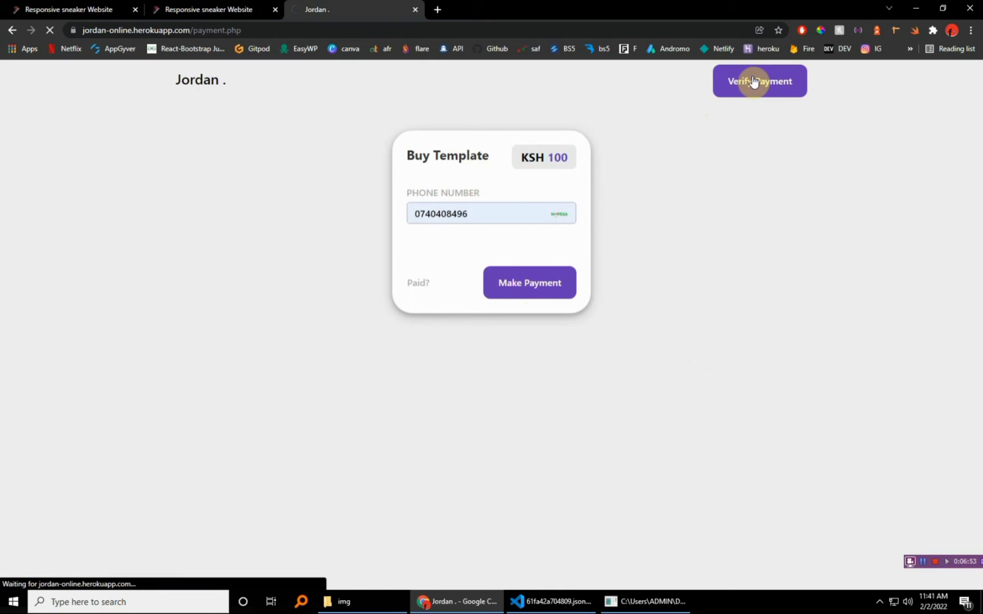
{"action": "left_click", "coordinate": [759, 81]}
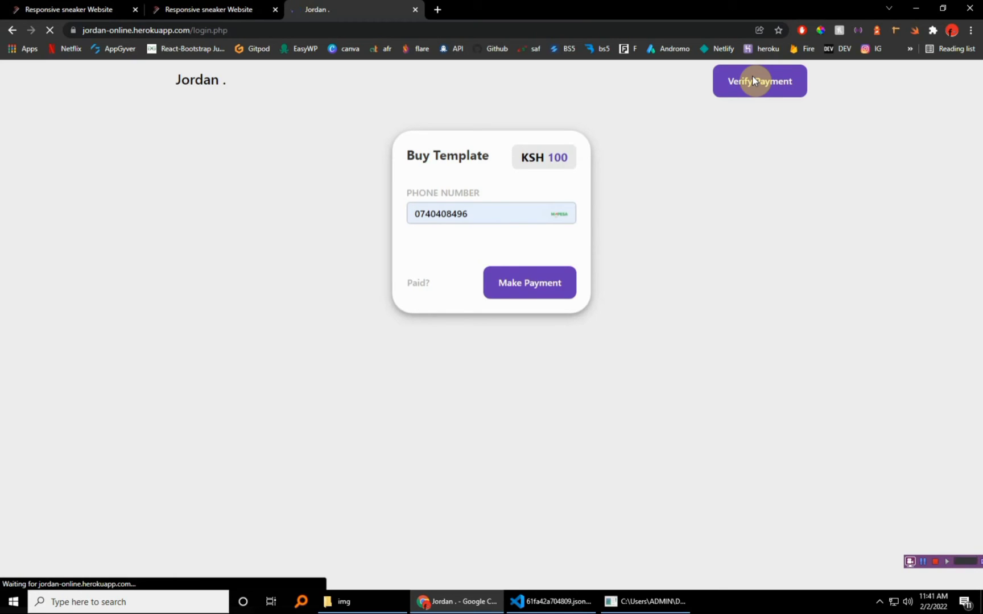
{"action": "left_click", "coordinate": [759, 81]}
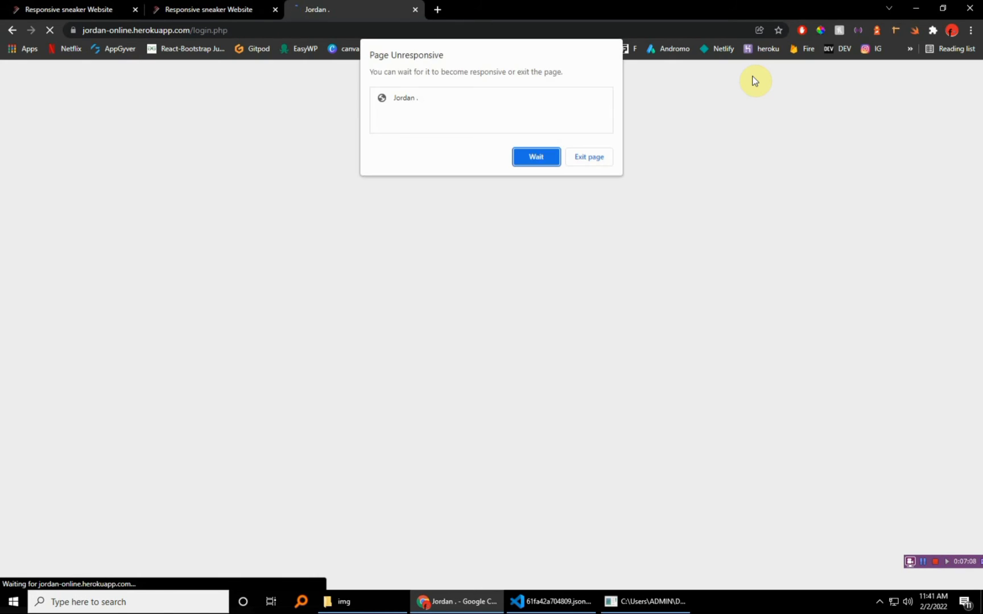
- Keep waiting on the unresponsive page until the Confirm Payment form loads
{"action": "left_click", "coordinate": [536, 157]}
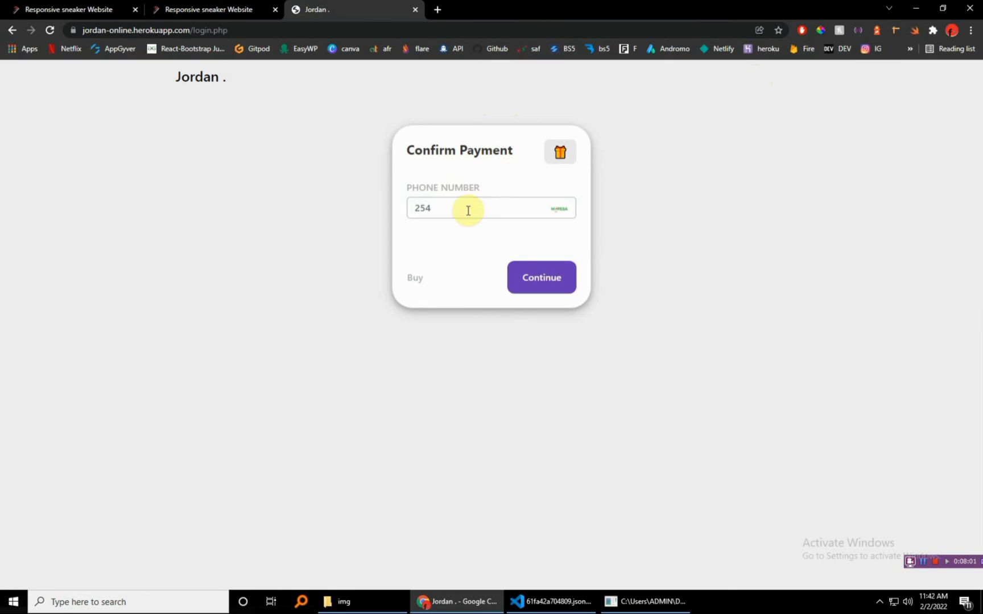
- Confirm the template payment with the saved 254 phone number that made the payment
{"action": "left_click", "coordinate": [467, 208]}
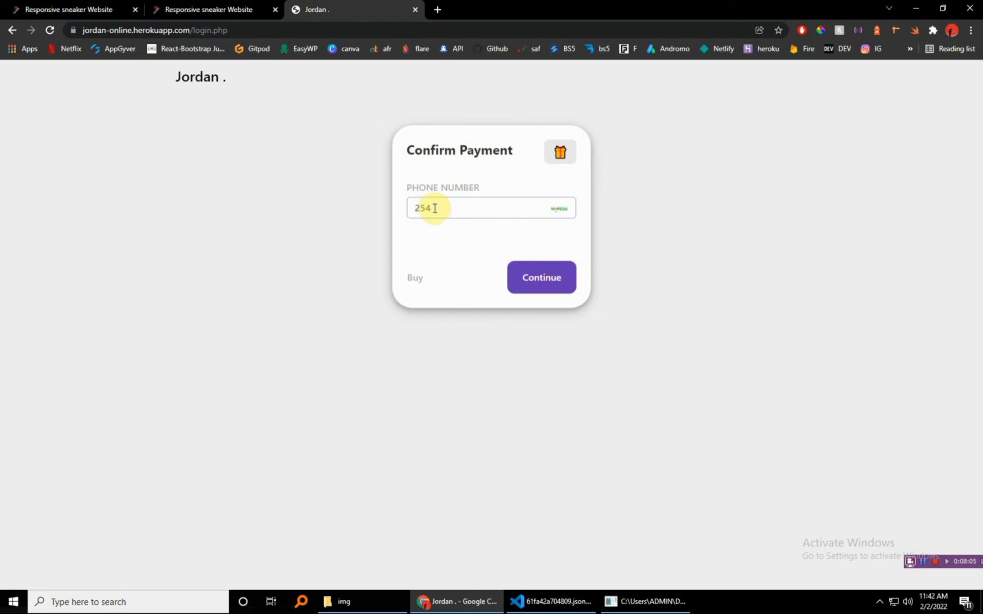
{"action": "left_click", "coordinate": [491, 207]}
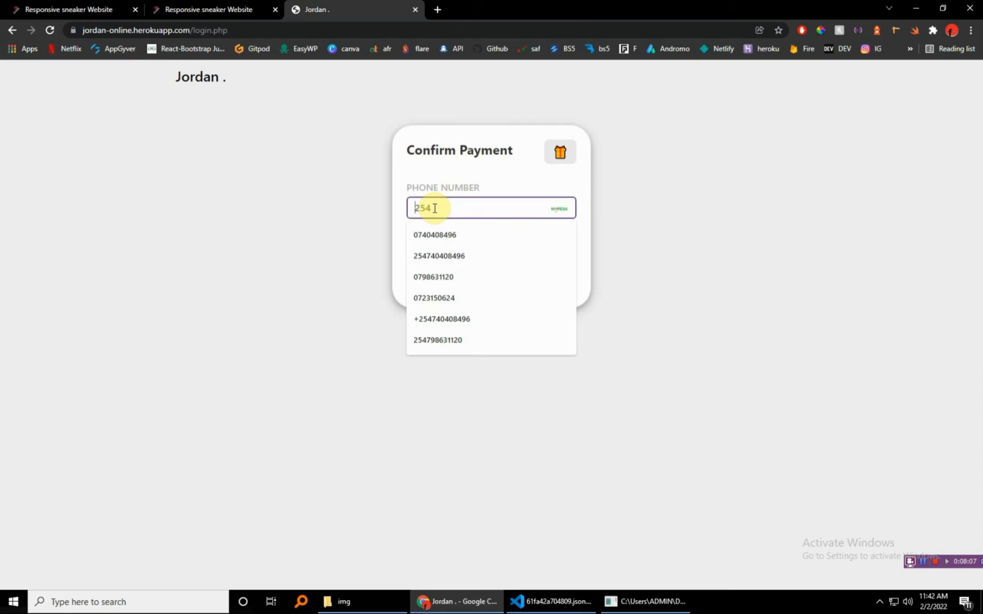
{"action": "left_click", "coordinate": [439, 256]}
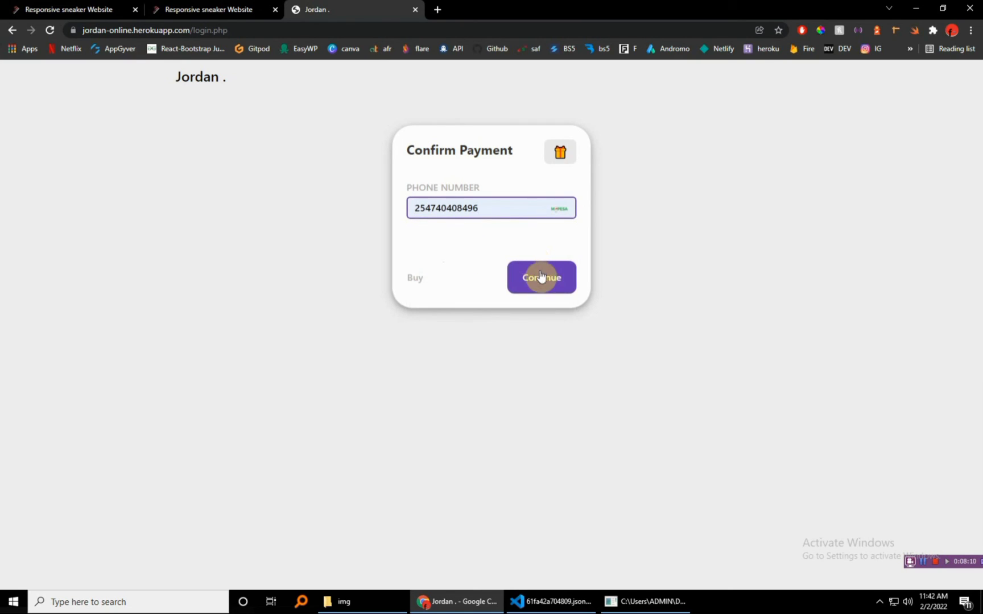
{"action": "left_click", "coordinate": [541, 277]}
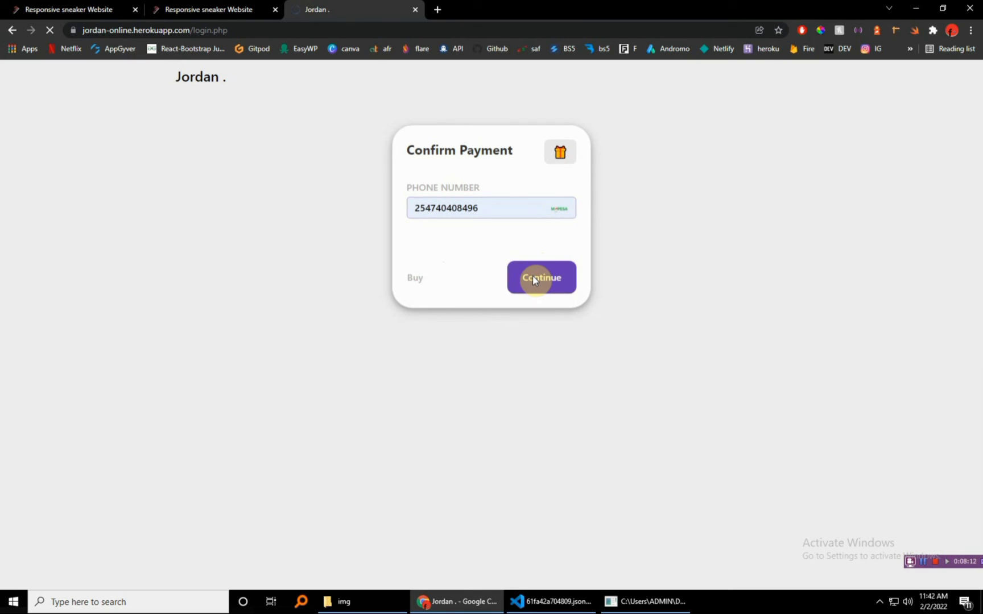
{"action": "left_click", "coordinate": [540, 278]}
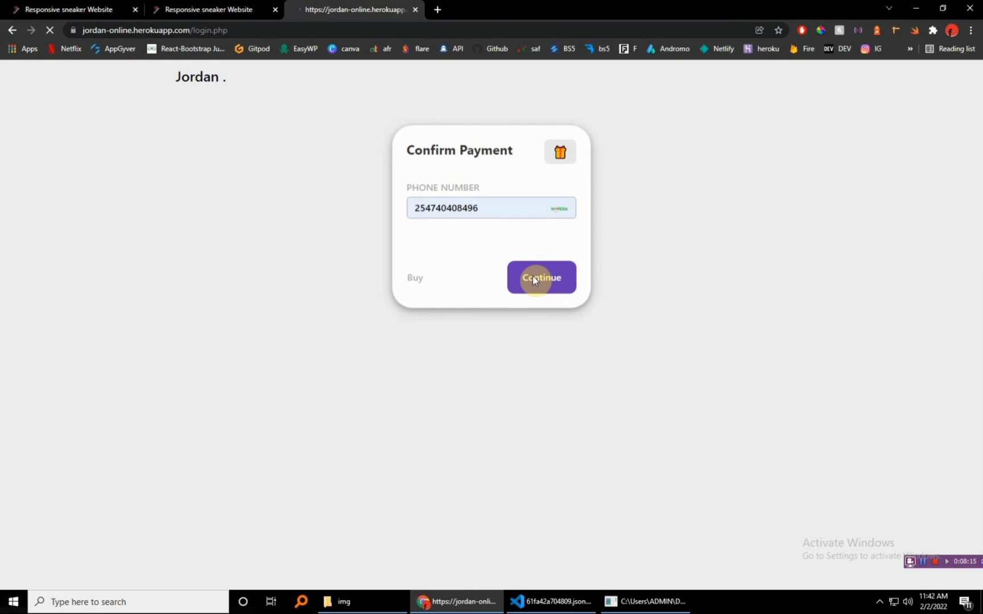
{"action": "left_click", "coordinate": [541, 278]}
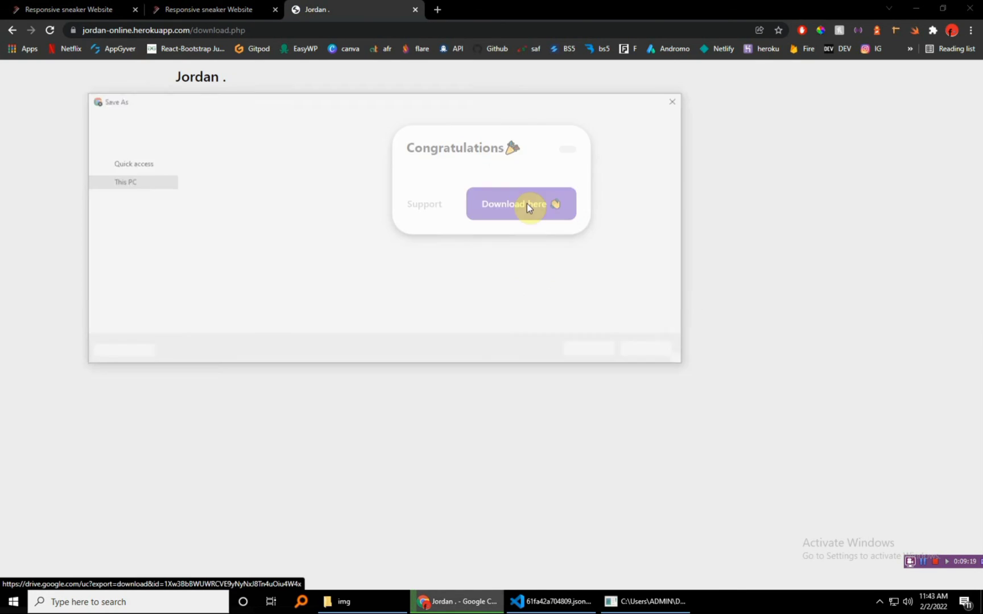